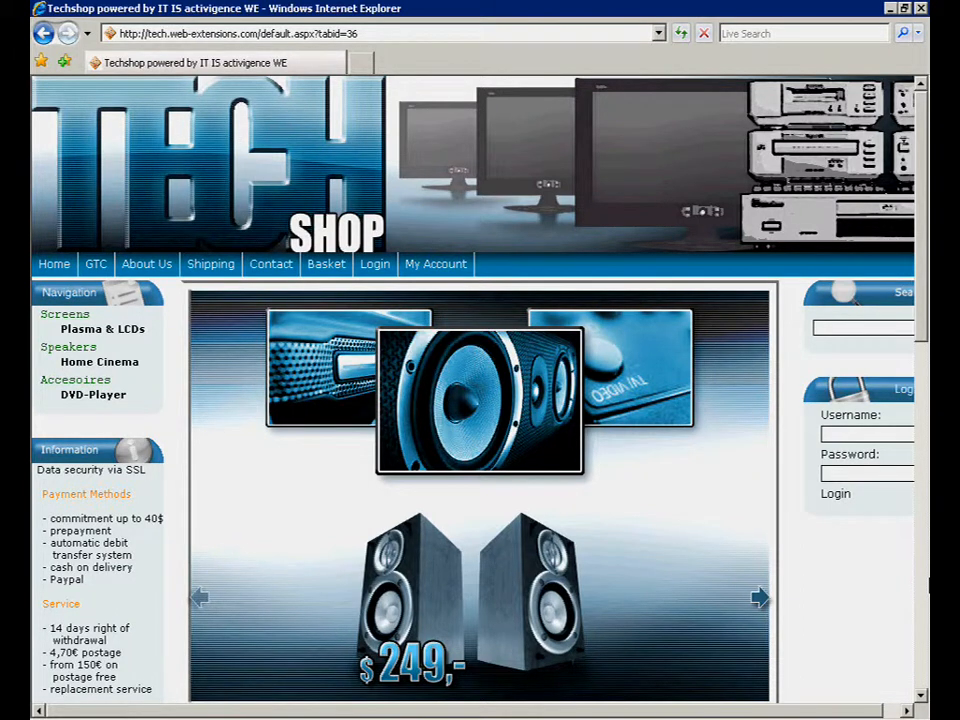
pyautogui.moveTo(815, 527)
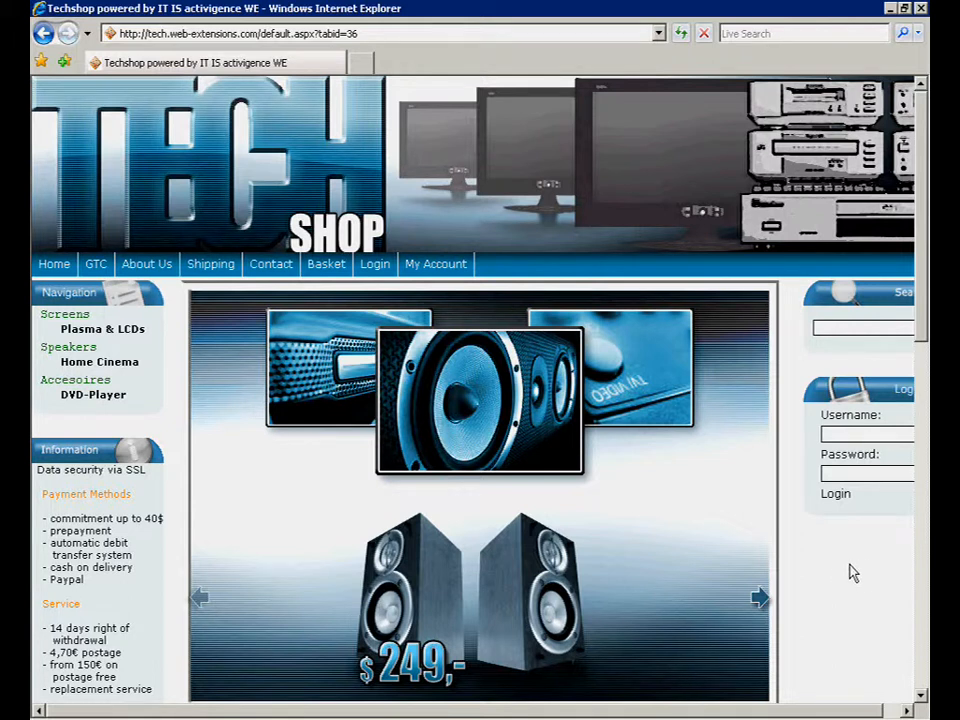
# - Add item 1502 Home Cinema with external Speakers and two item 1101 High End Speakers
pyautogui.scroll(-3)
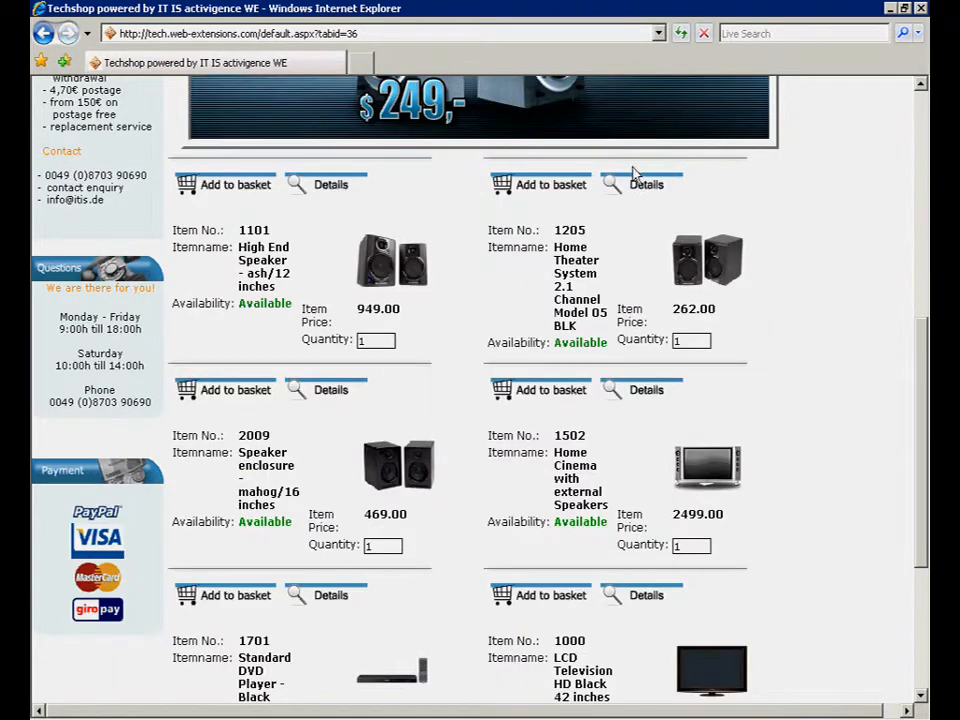
pyautogui.moveTo(855, 485)
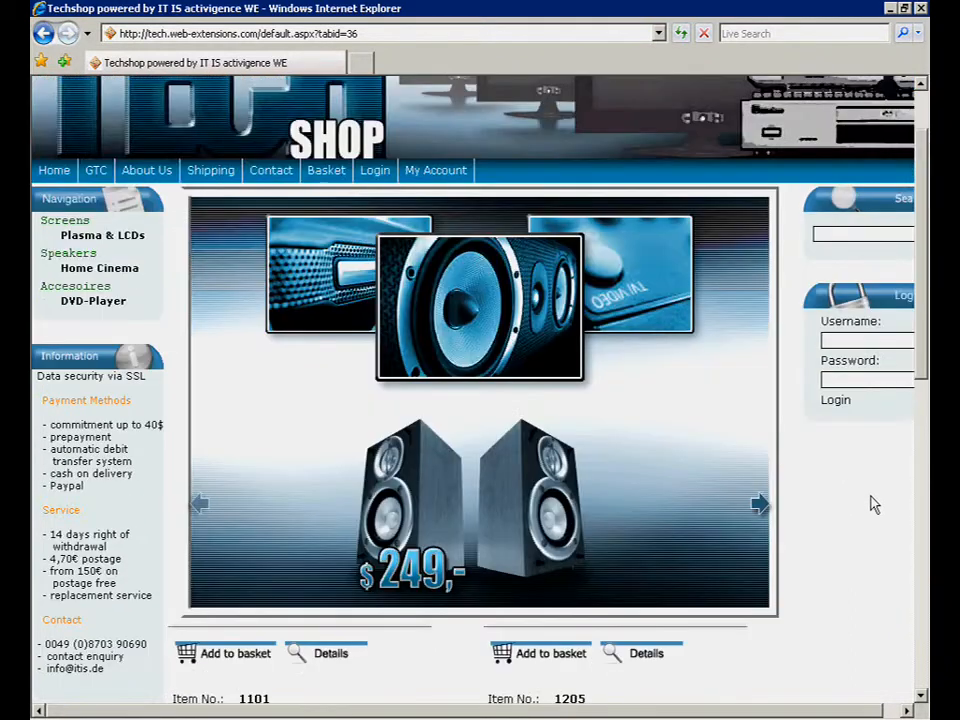
pyautogui.click(759, 504)
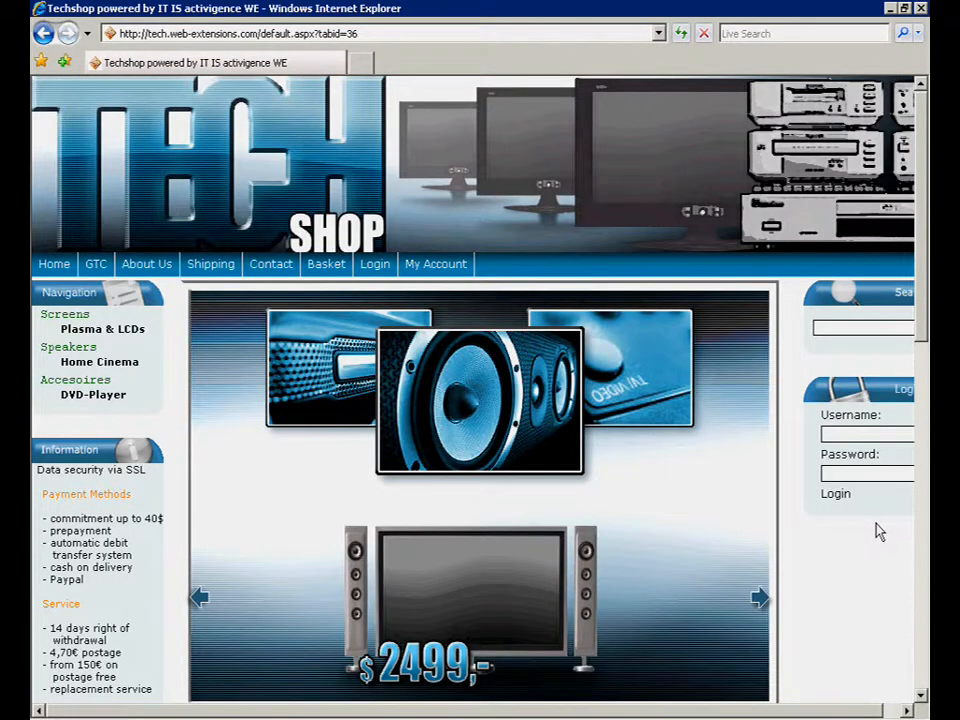
pyautogui.moveTo(885, 548)
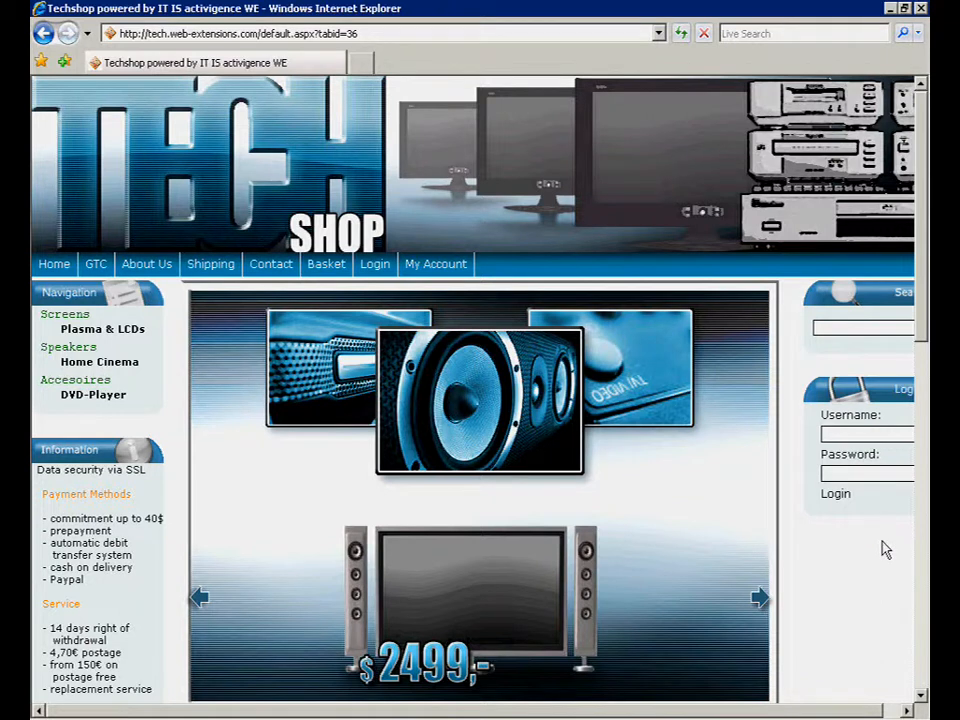
pyautogui.scroll(-3)
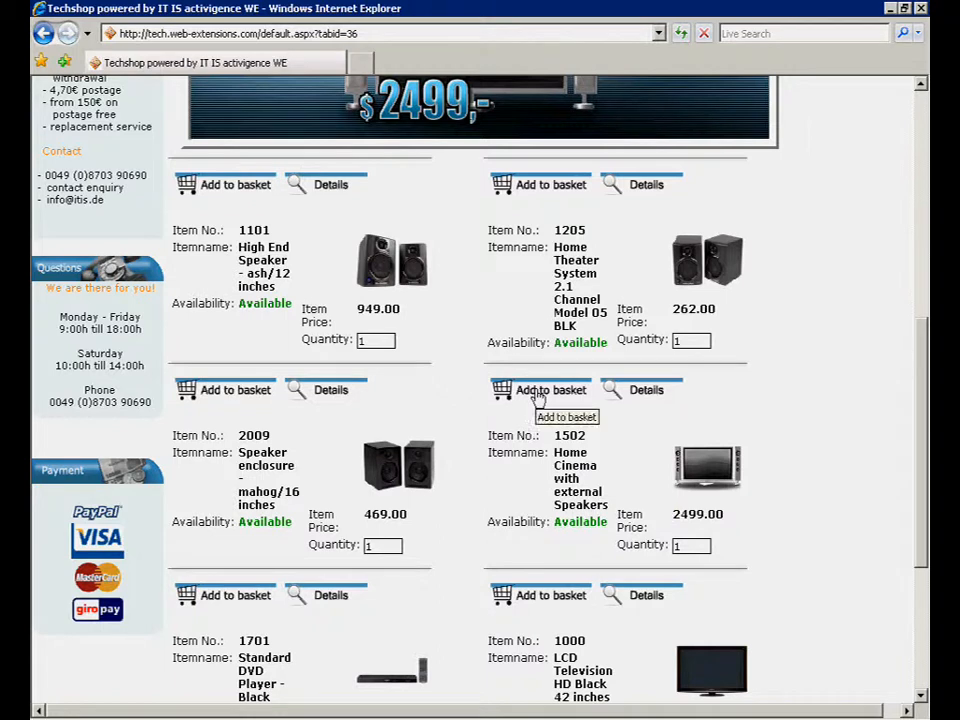
pyautogui.click(538, 390)
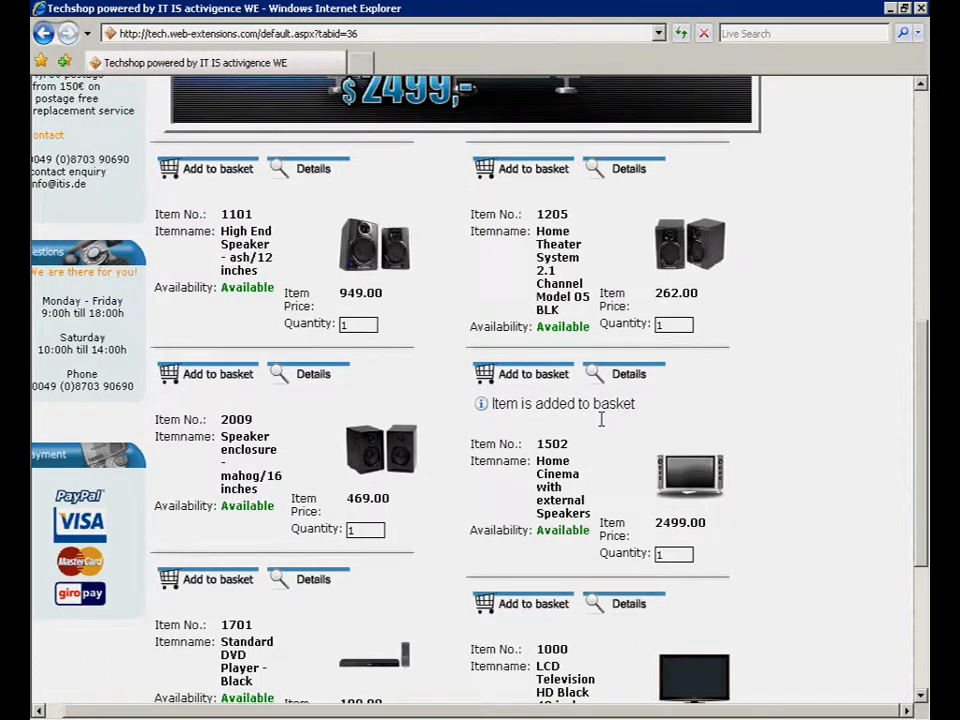
pyautogui.moveTo(675, 405)
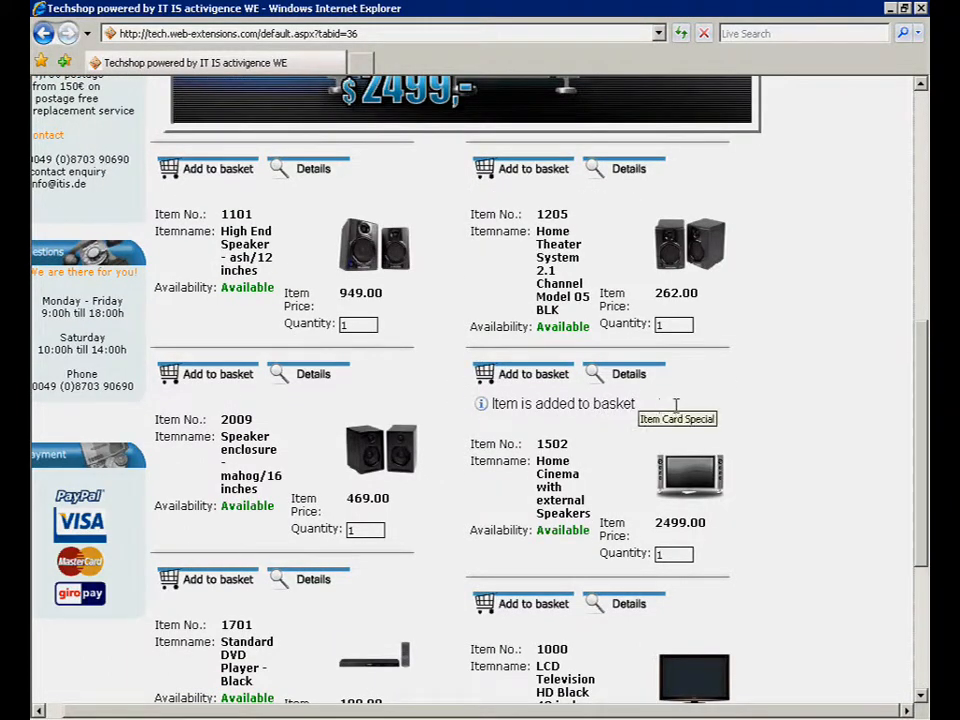
pyautogui.moveTo(835, 411)
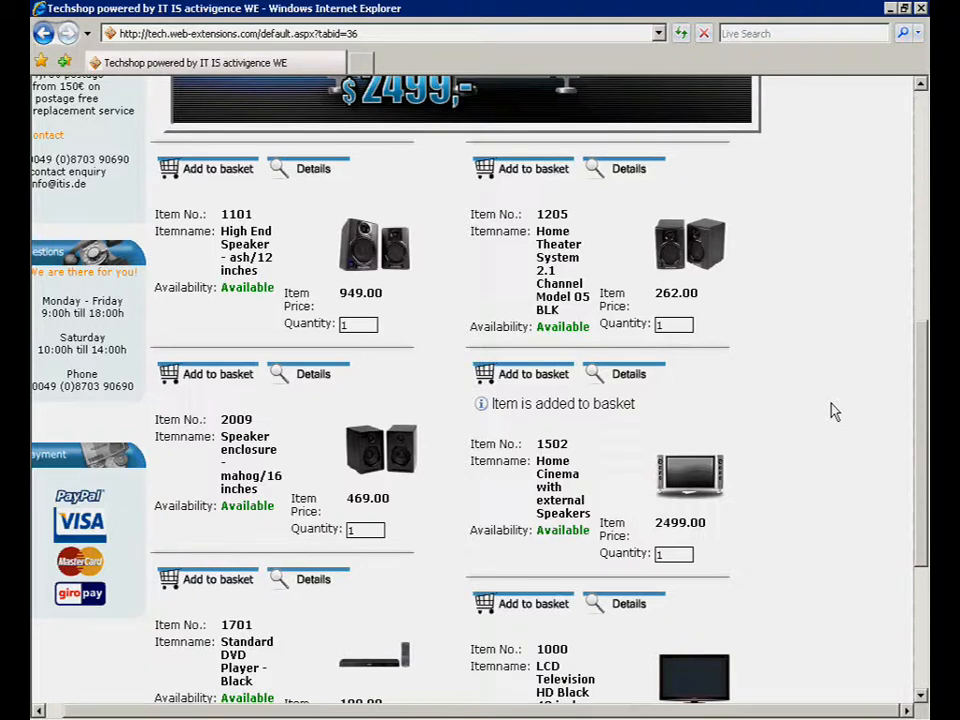
pyautogui.moveTo(350, 334)
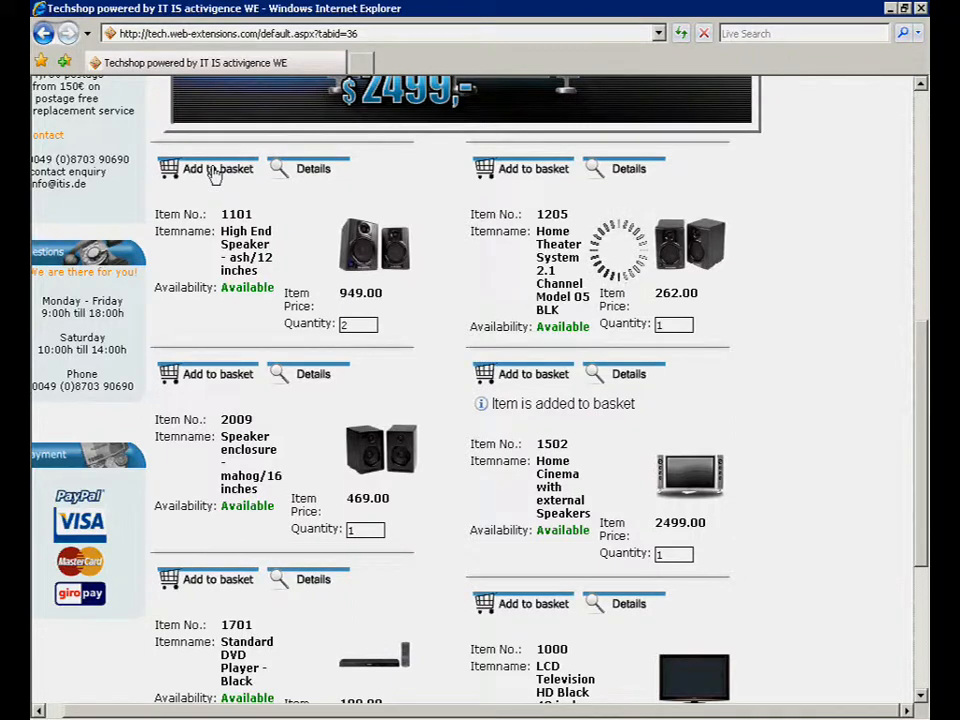
pyautogui.scroll(-3)
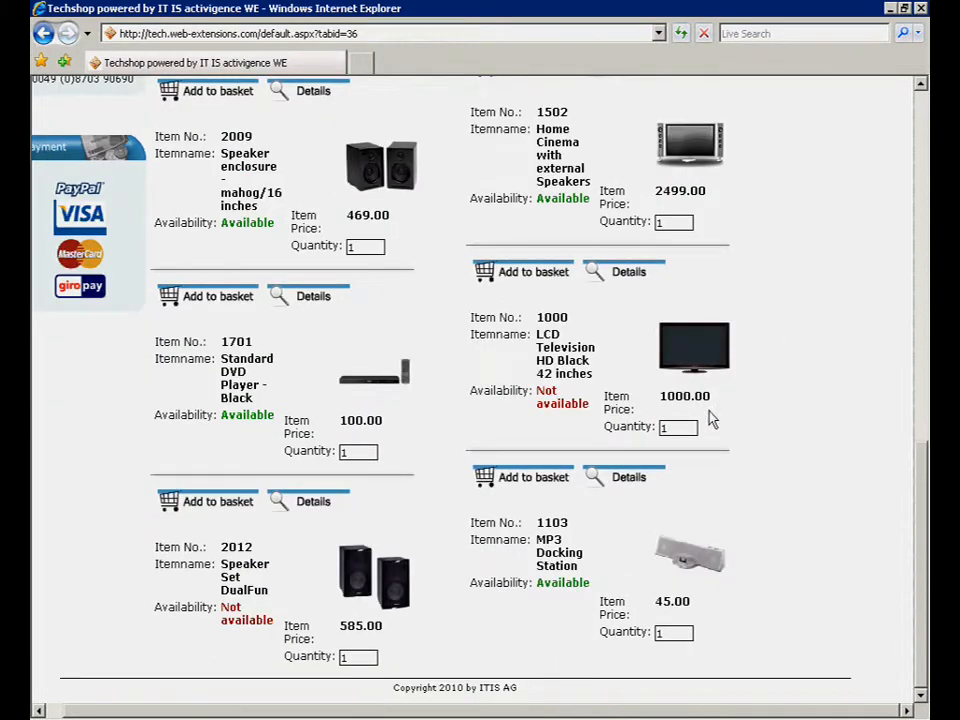
pyautogui.moveTo(628, 477)
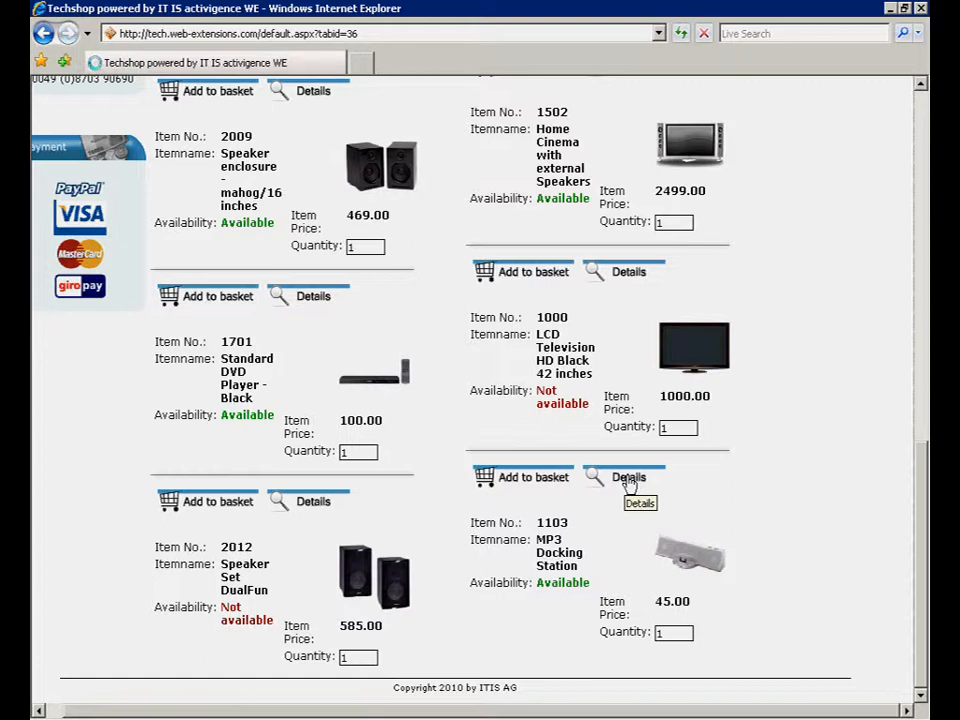
# - Open item 1103 MP3 Docking Station's details page, showing its 45.00 price
pyautogui.click(628, 477)
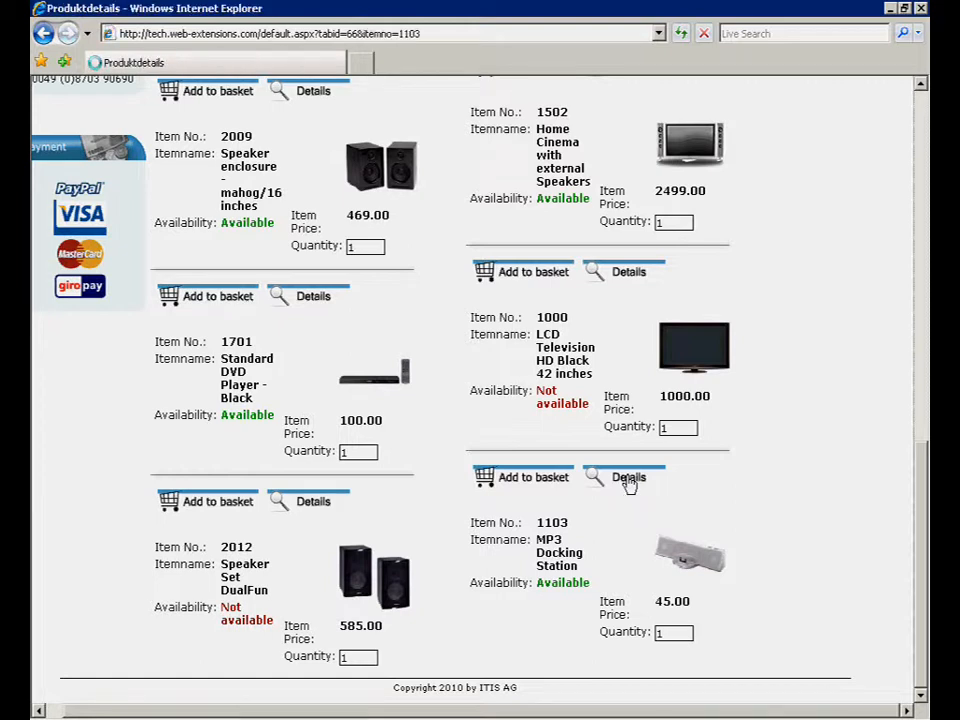
pyautogui.click(628, 477)
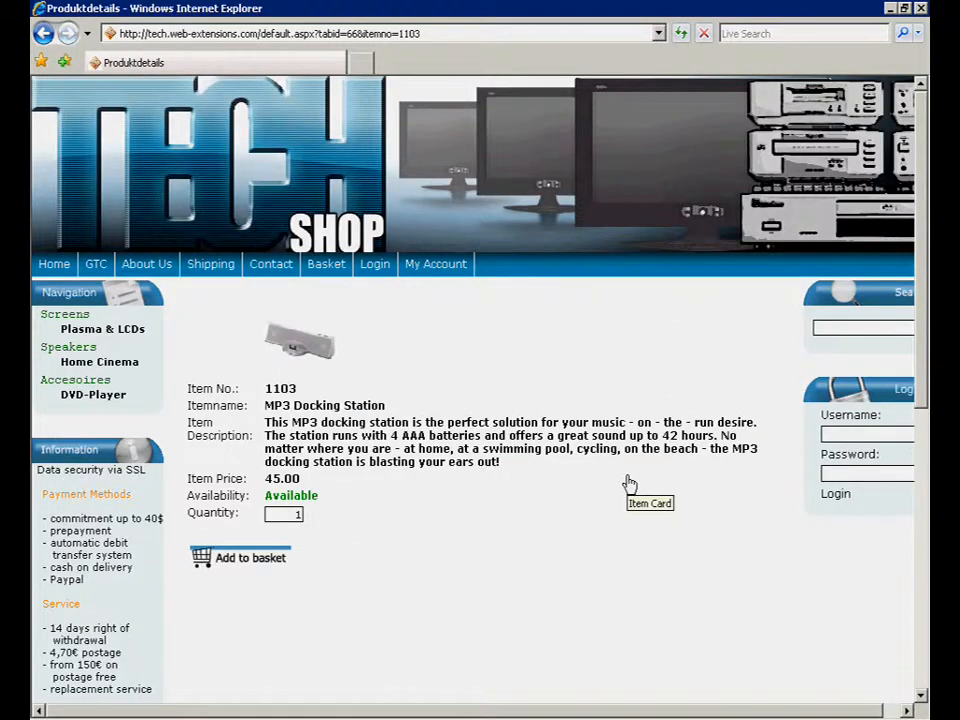
pyautogui.moveTo(250, 558)
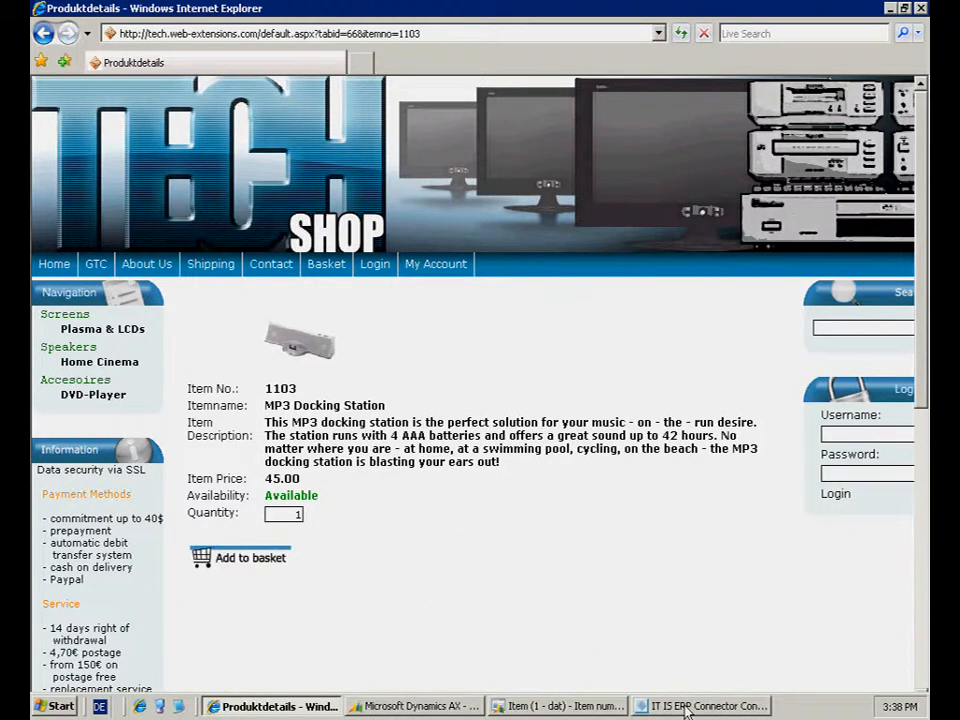
# - List the ANONYMOUS-TECH item card's General tab fields in the ERP Connector Configuration
pyautogui.click(710, 706)
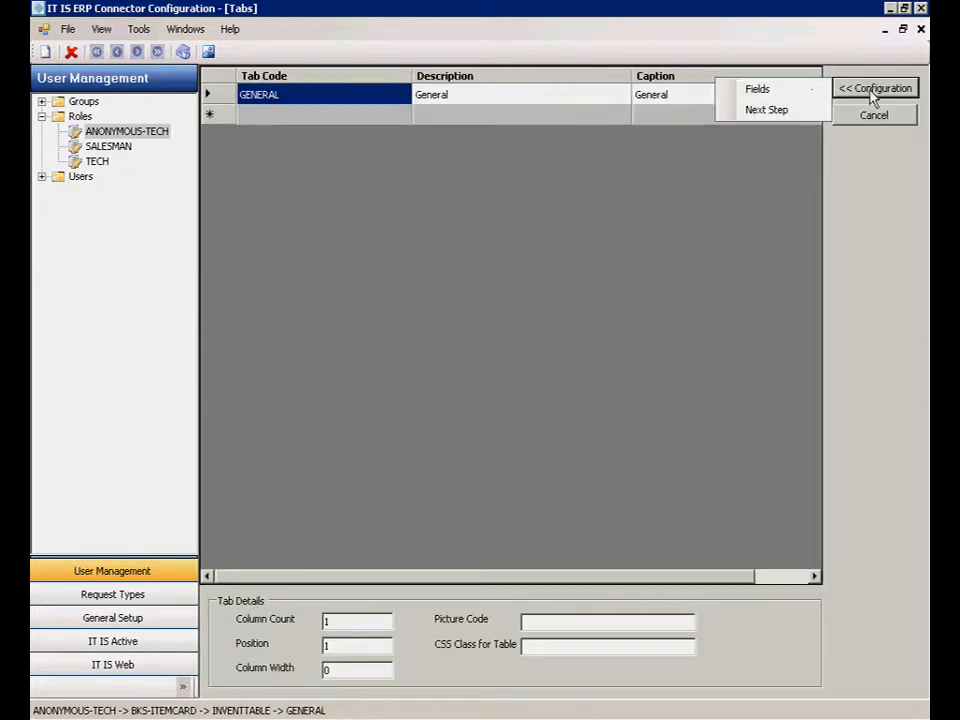
pyautogui.click(757, 88)
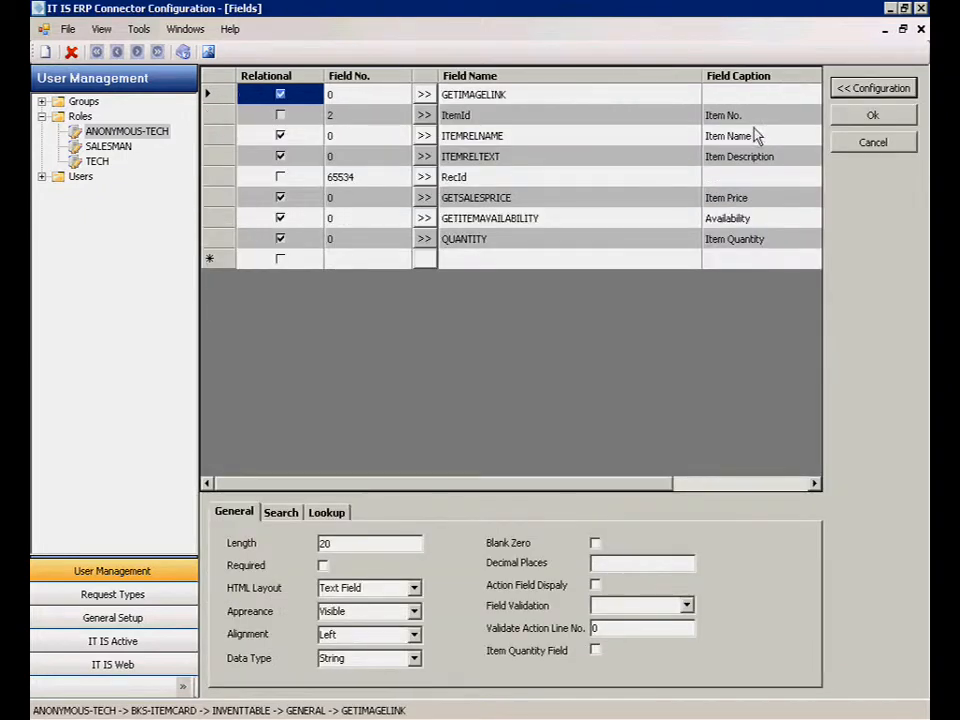
pyautogui.moveTo(755, 260)
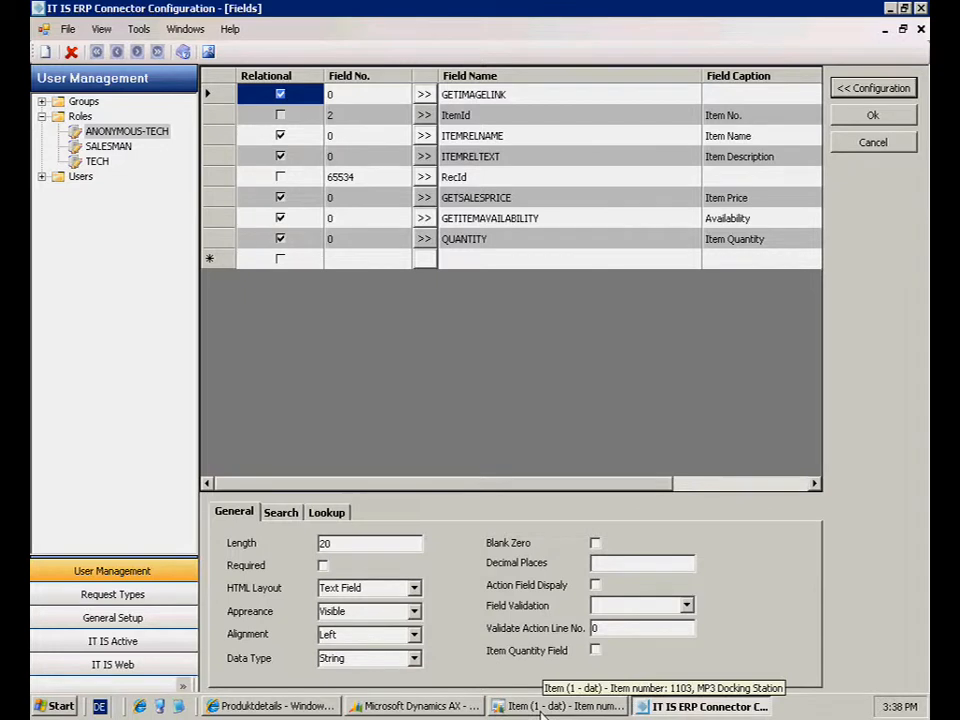
# - Review item 1103's General, Setup and Price/Discount details in Dynamics AX, then return to Overview
pyautogui.click(560, 706)
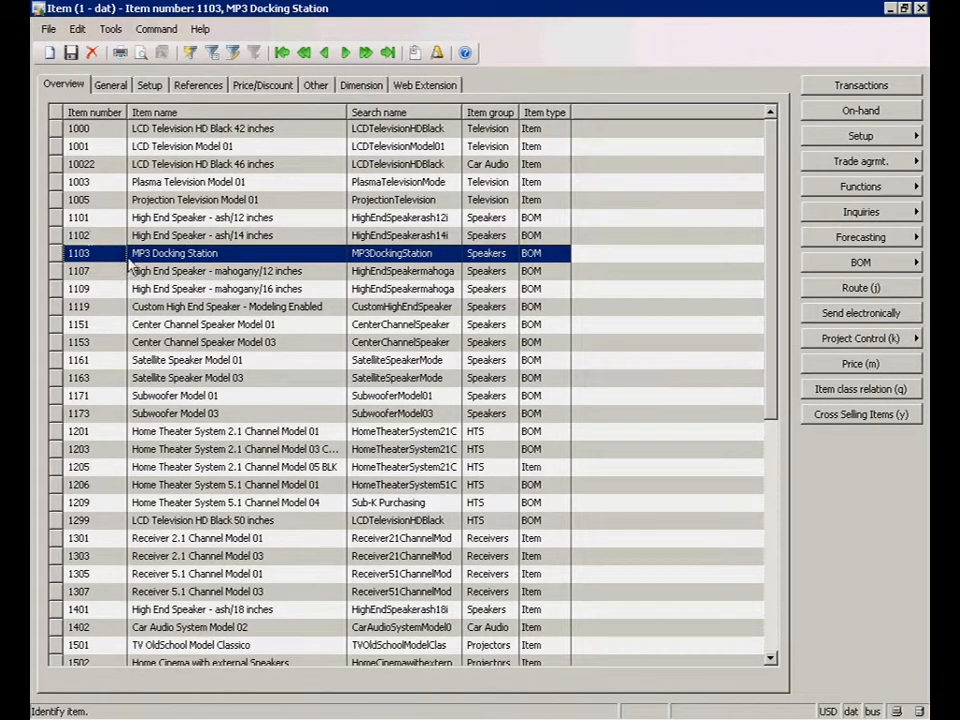
pyautogui.click(110, 84)
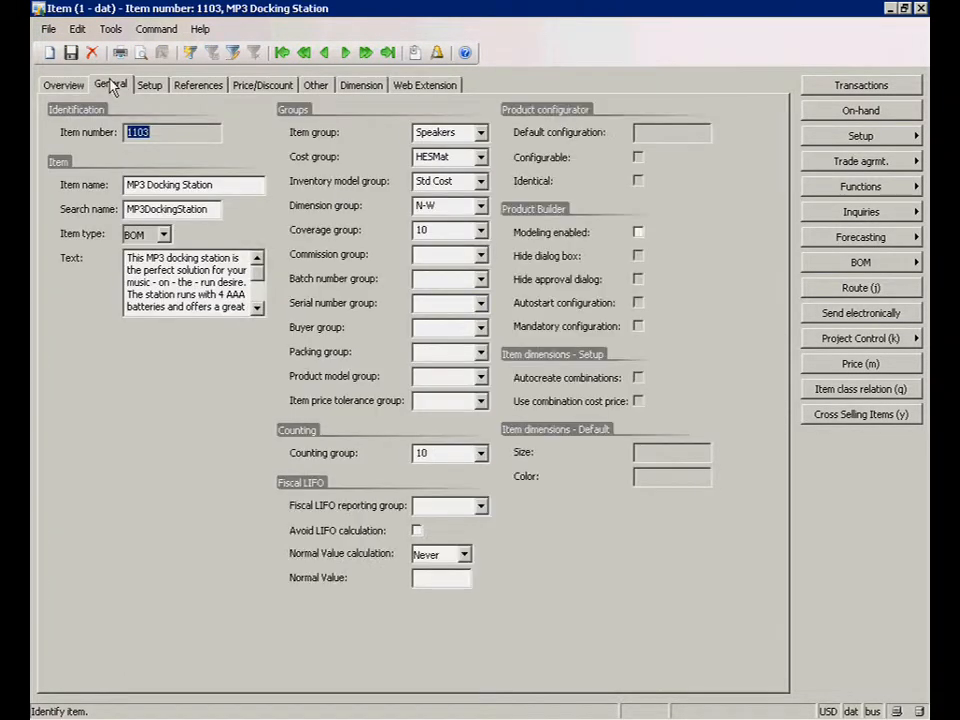
pyautogui.click(149, 85)
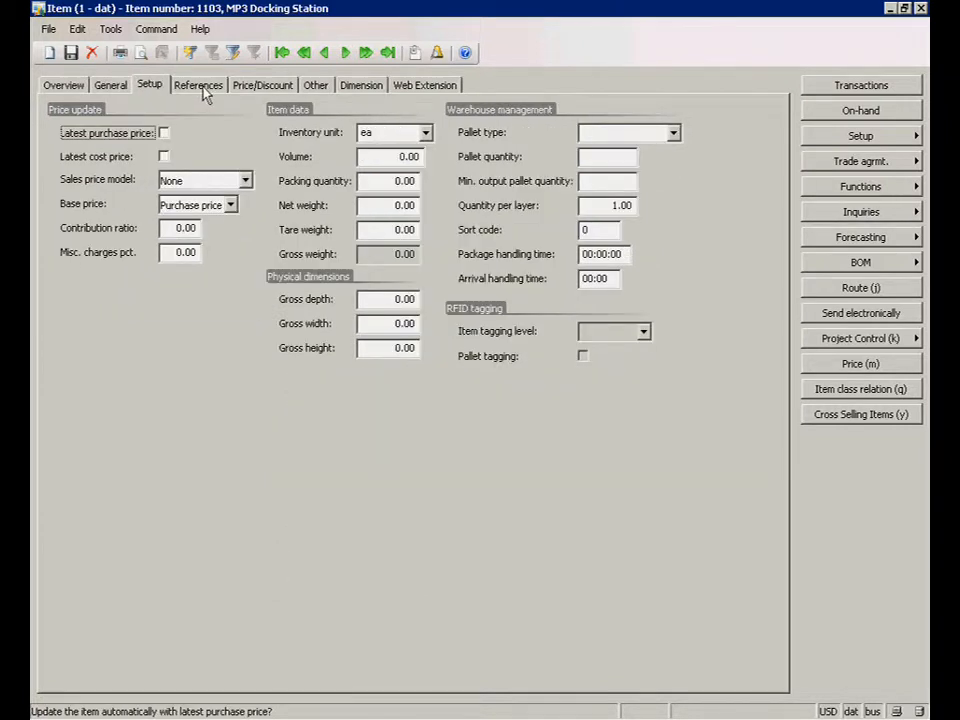
pyautogui.click(262, 85)
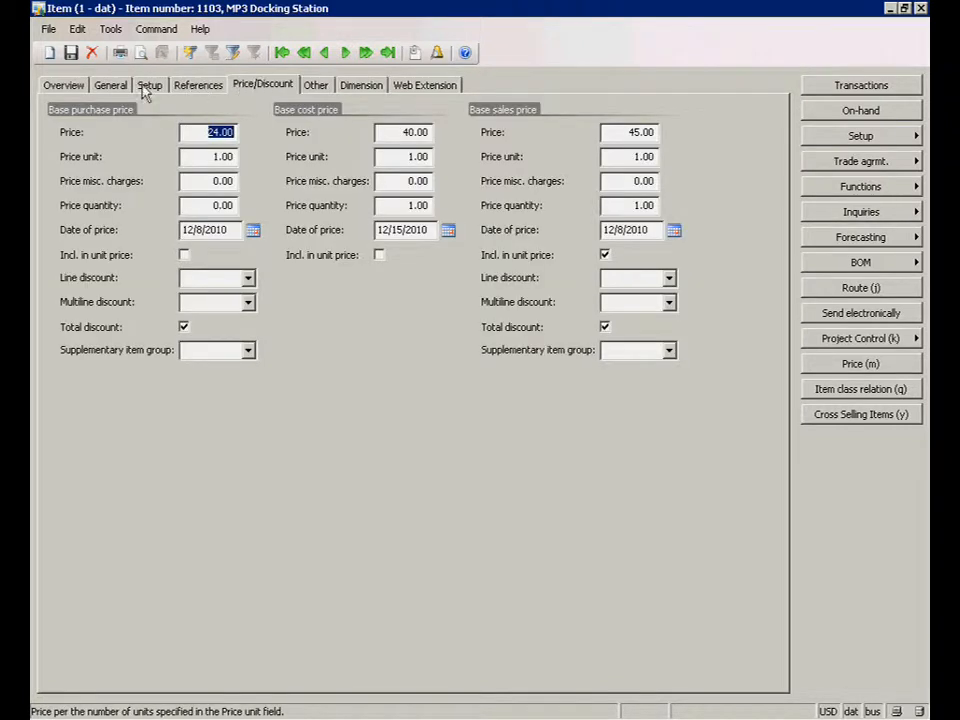
pyautogui.click(63, 85)
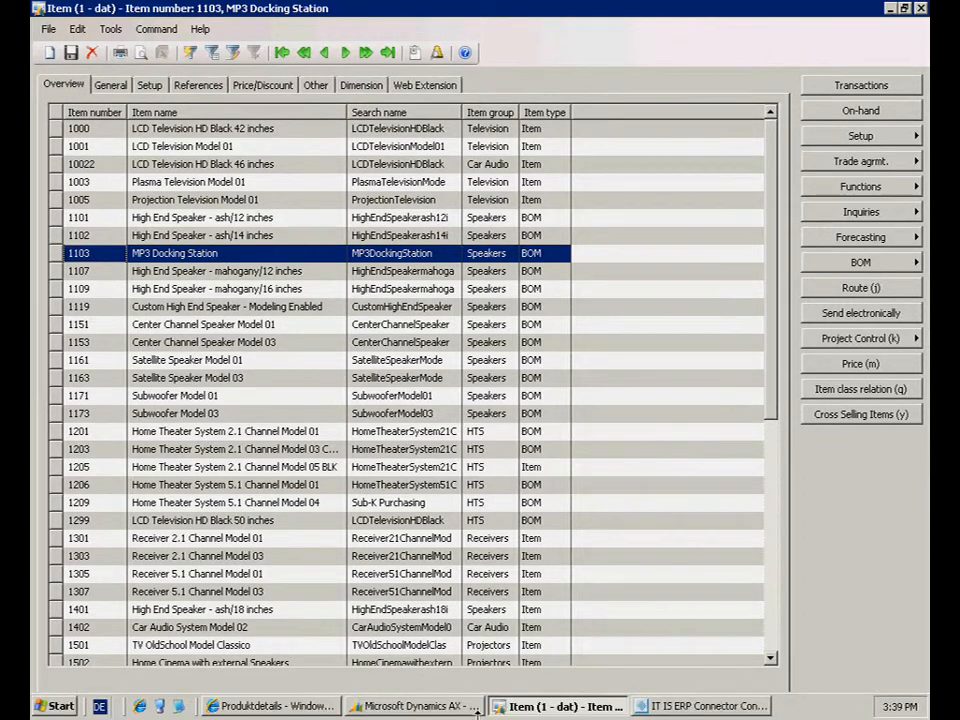
# - Add the ItemGroupId field, captioned Item Group, to the ANONYMOUS-TECH item card's General tab
pyautogui.click(708, 706)
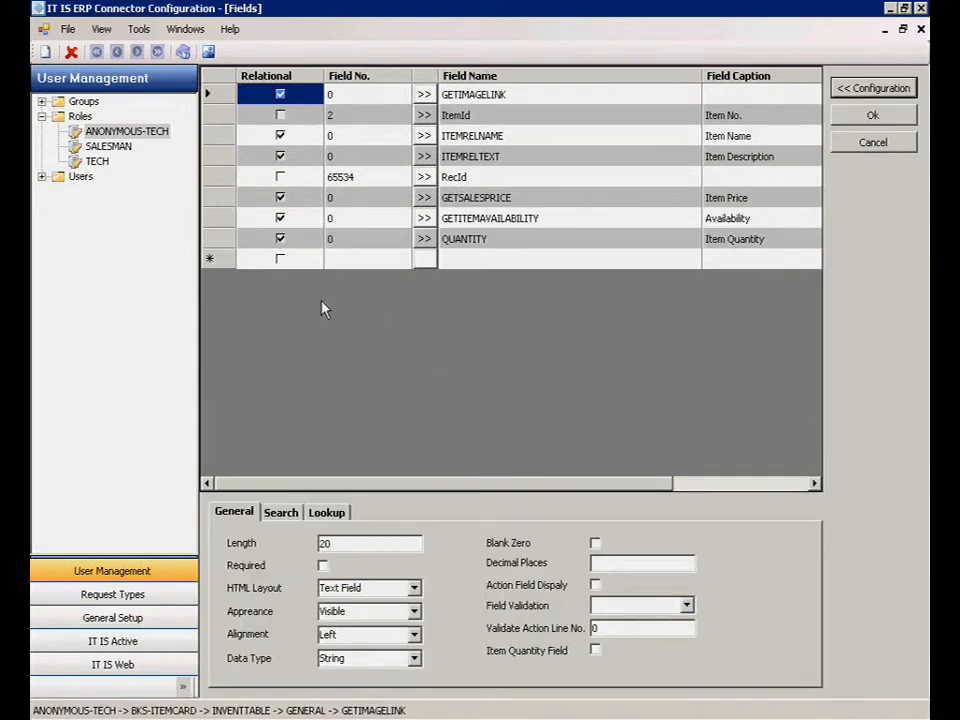
pyautogui.click(423, 135)
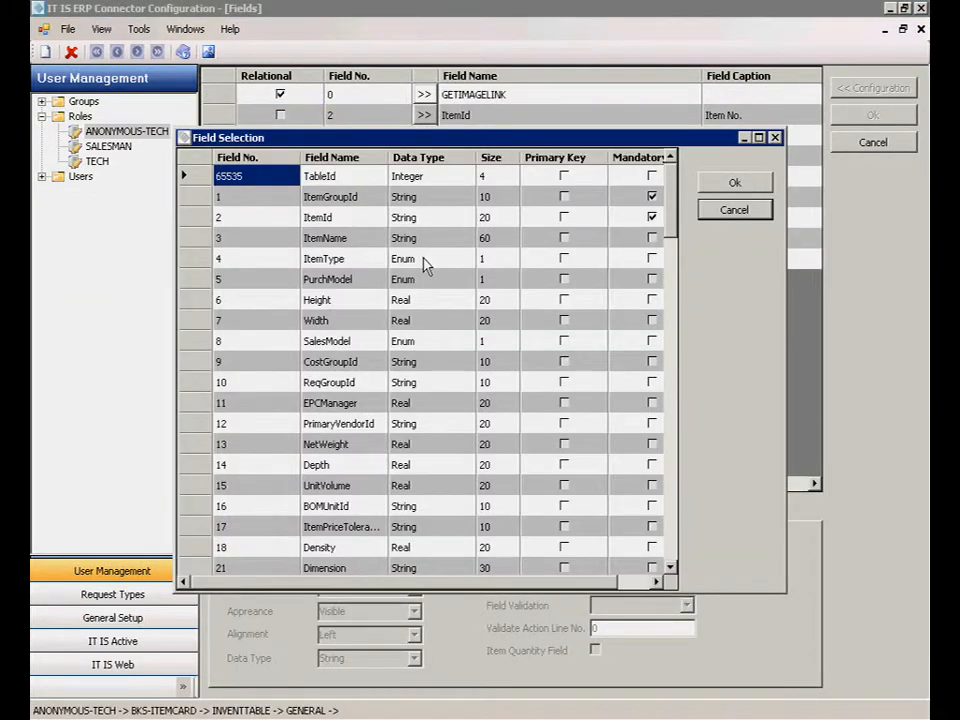
pyautogui.click(330, 196)
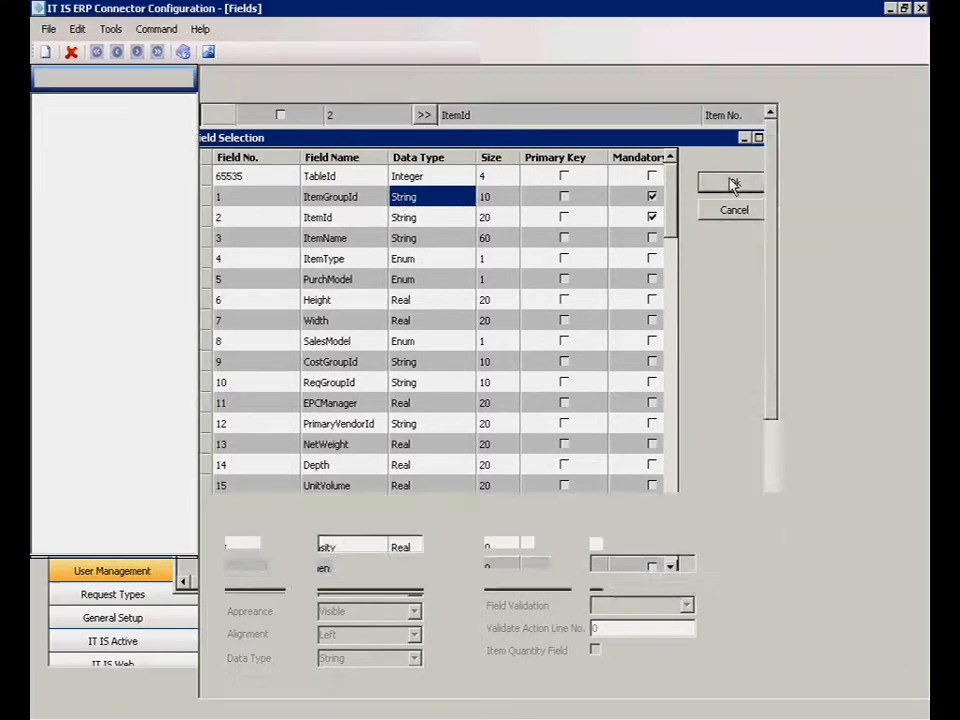
pyautogui.click(731, 184)
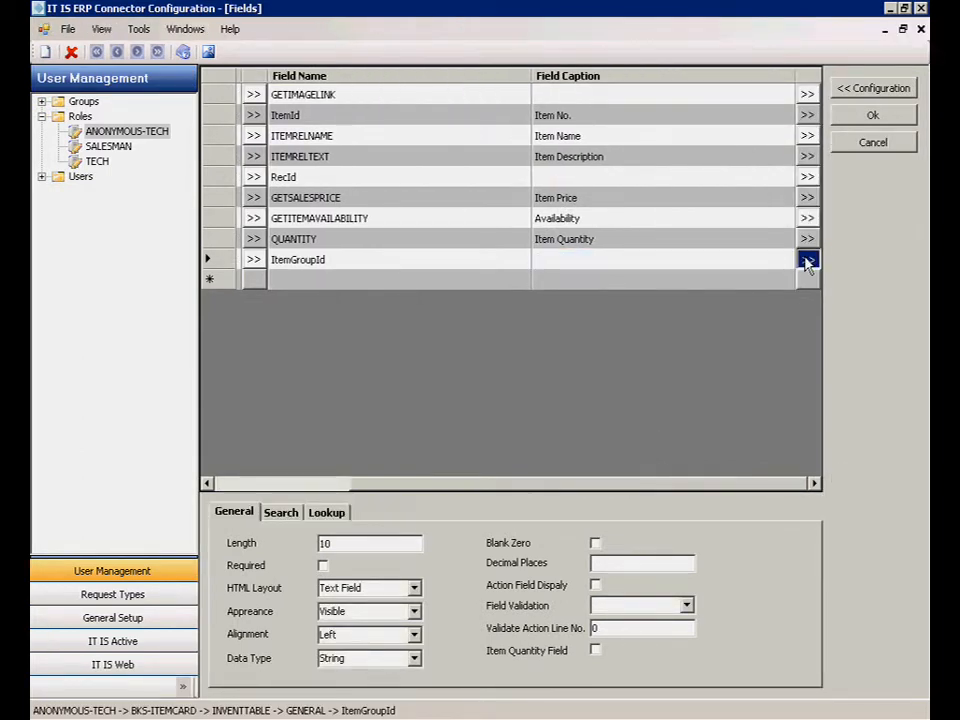
pyautogui.click(807, 259)
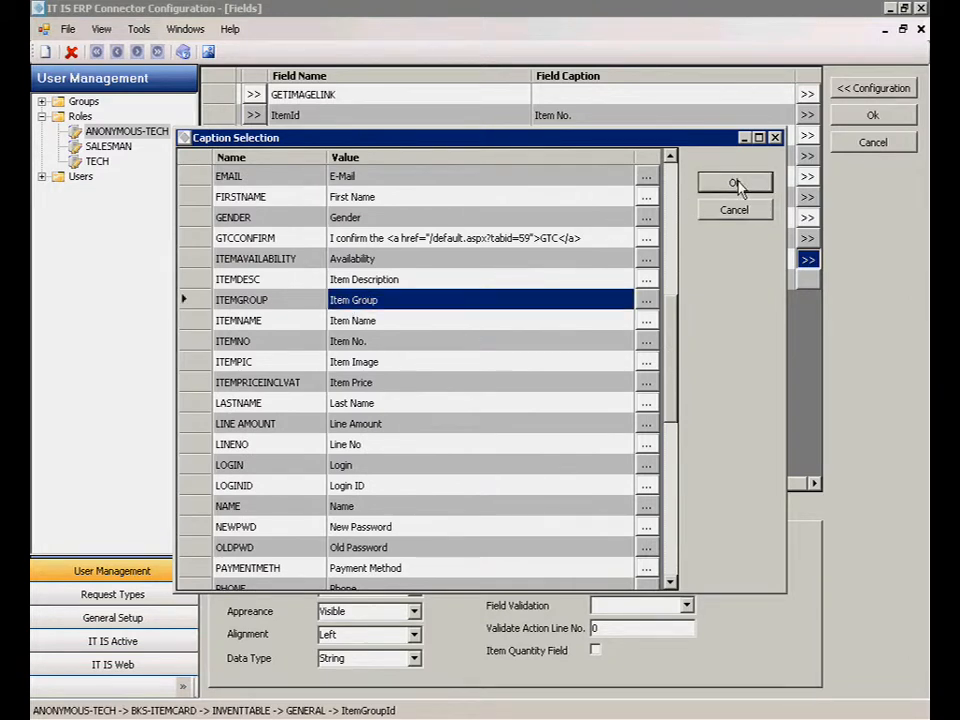
pyautogui.click(735, 183)
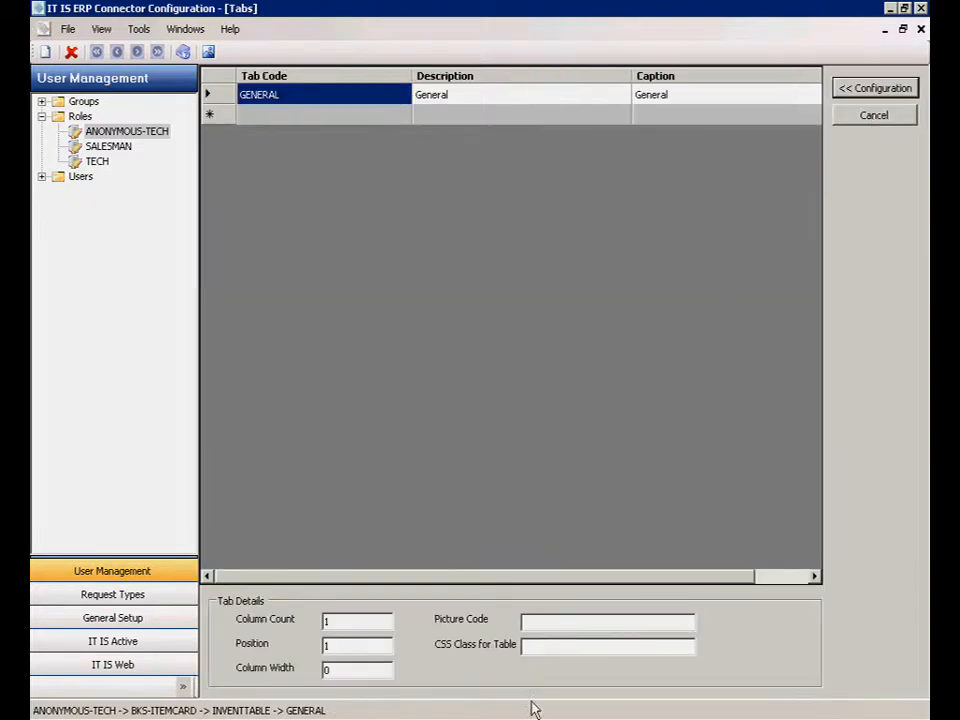
# - Return to the webshop, where the MP3 Docking Station page shows Item Group: Speakers
pyautogui.click(270, 706)
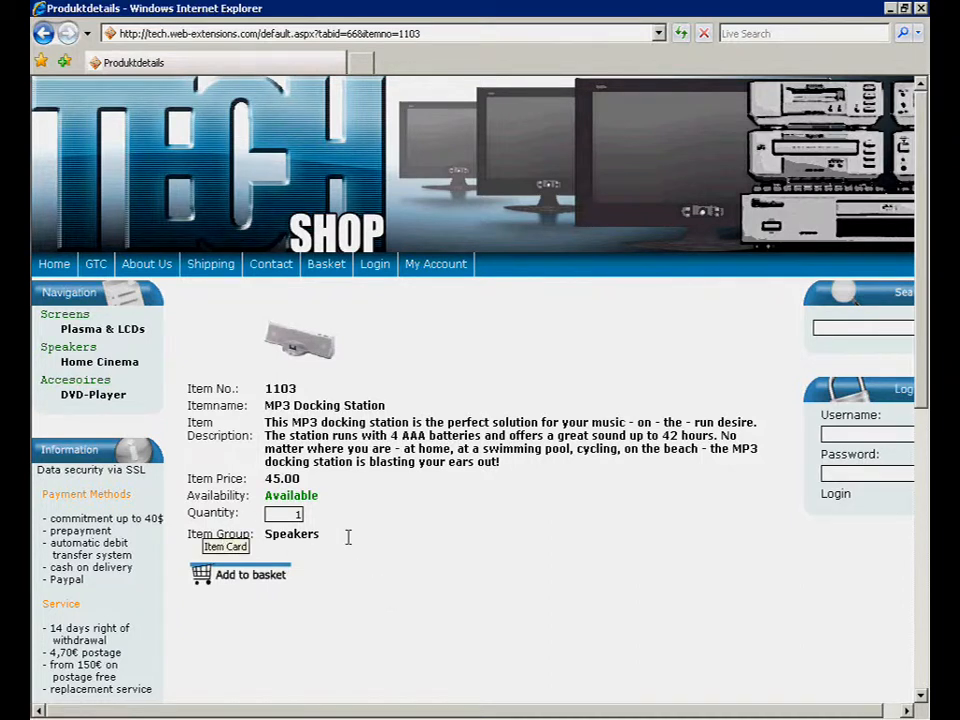
pyautogui.click(326, 263)
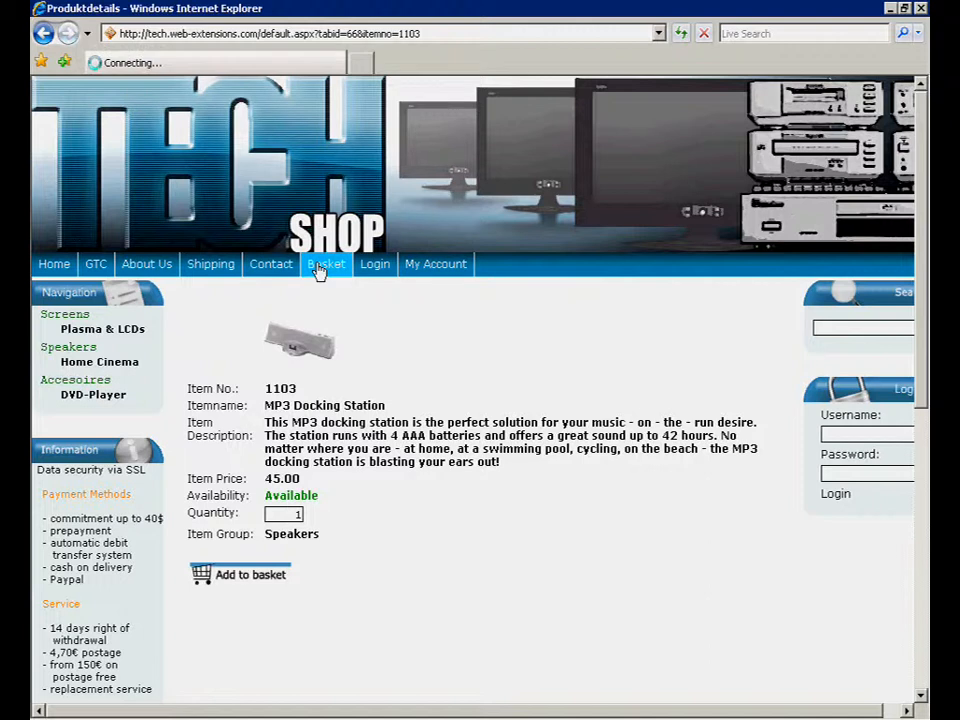
# - Change the basket's High End Speaker quantity from 2 to 1 and save
pyautogui.click(326, 263)
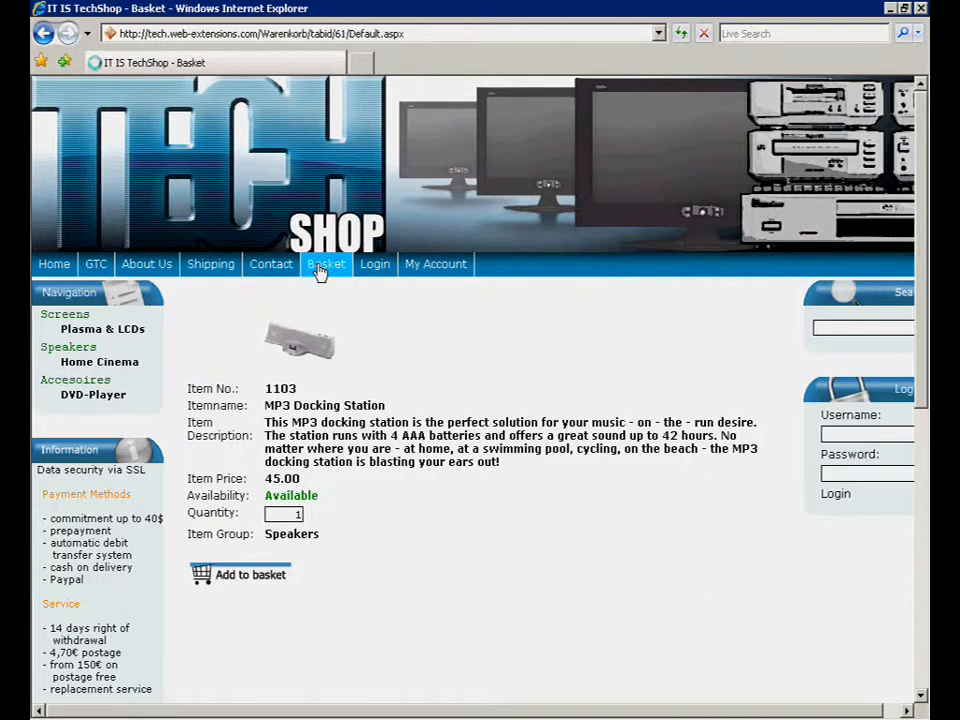
pyautogui.click(326, 264)
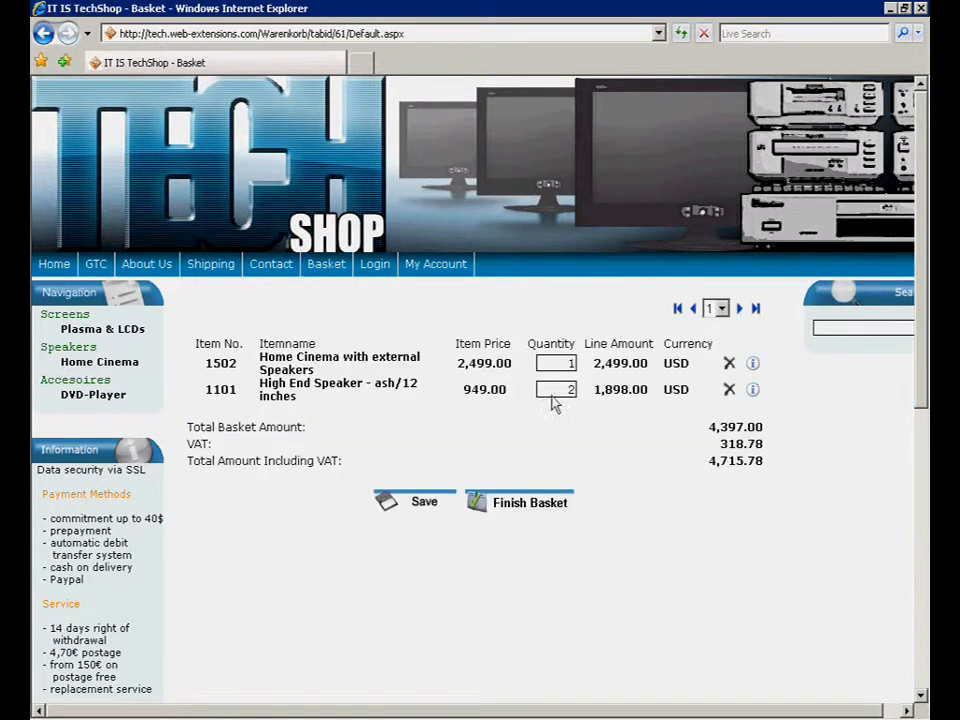
pyautogui.moveTo(580, 420)
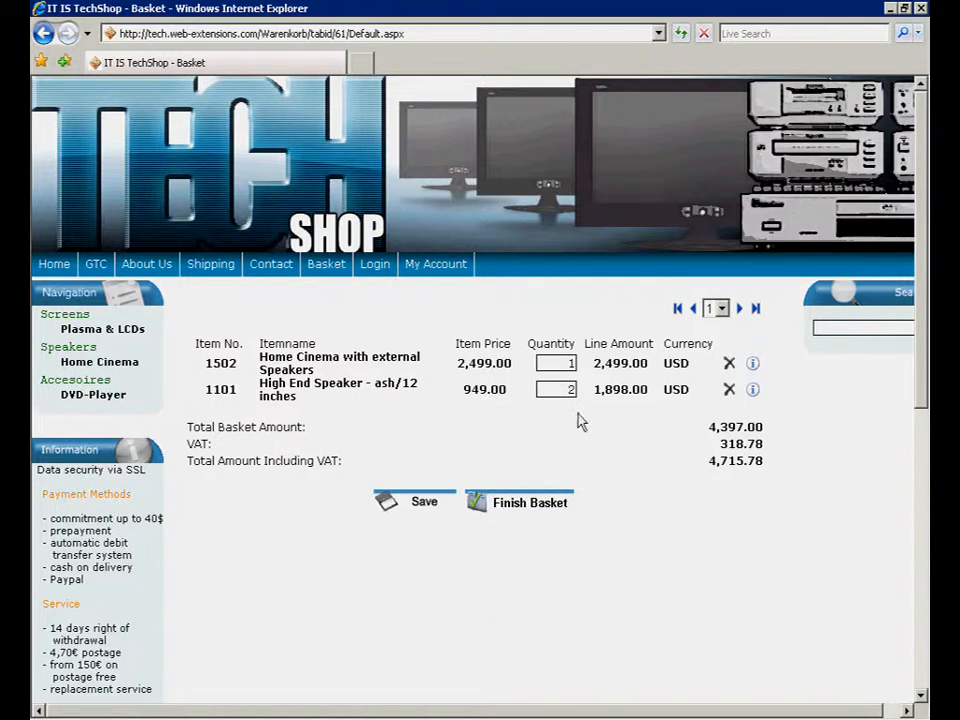
pyautogui.click(556, 389)
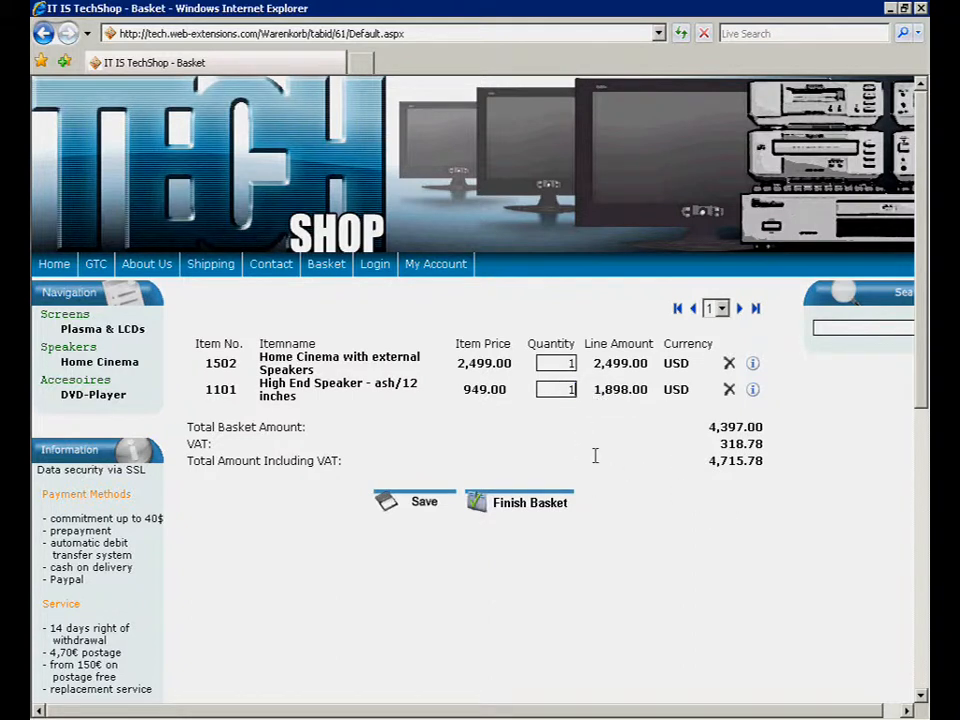
pyautogui.click(412, 502)
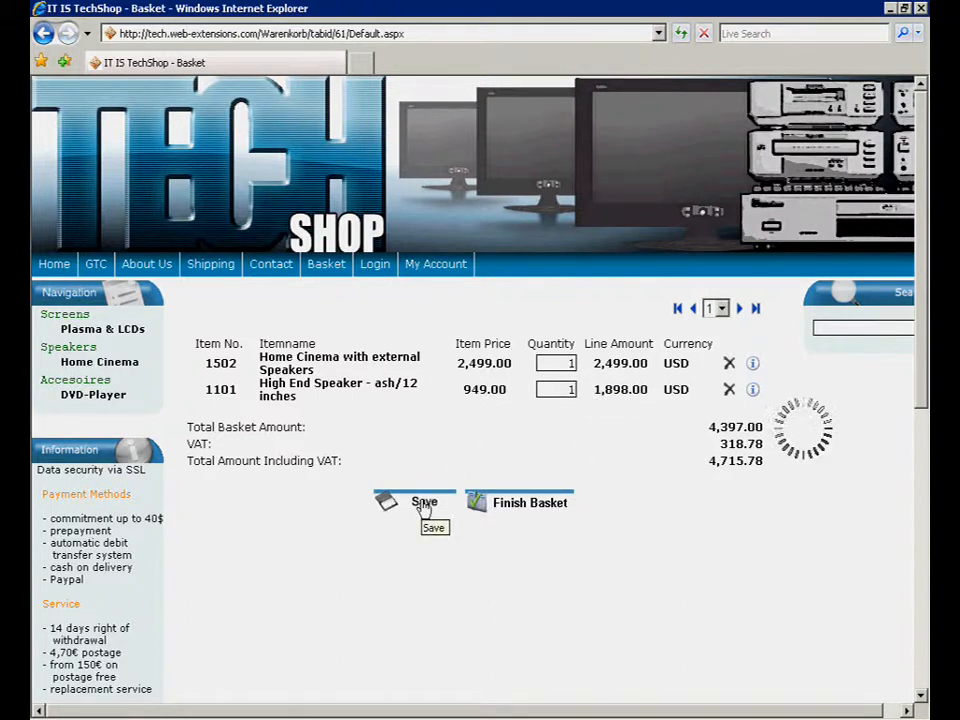
pyautogui.click(424, 502)
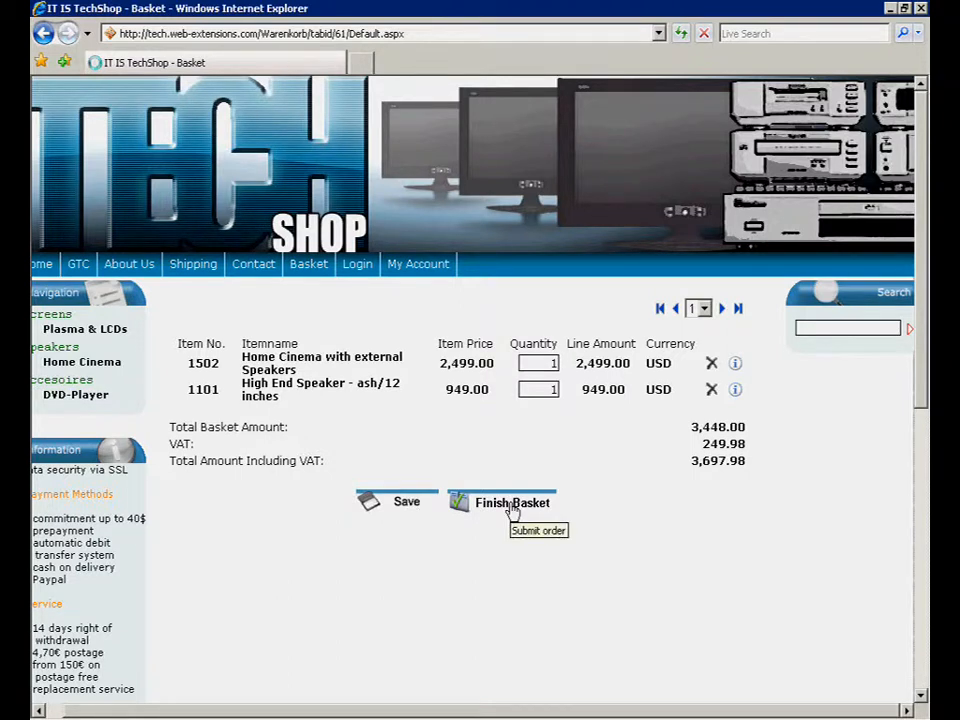
# - Proceed from the basket to the new customer registration form
pyautogui.click(512, 502)
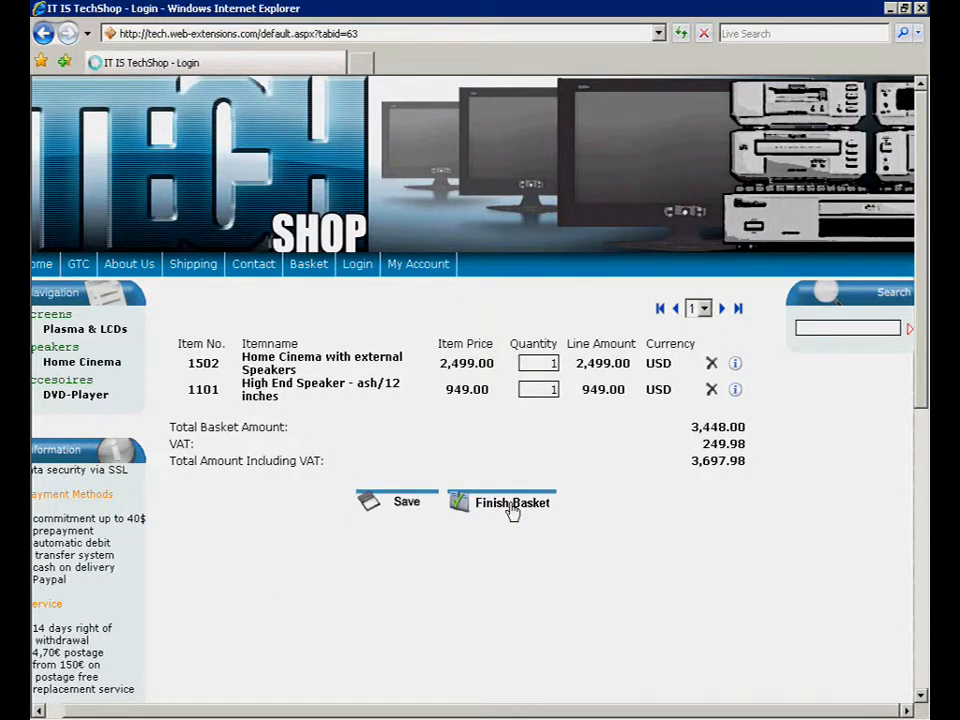
pyautogui.click(513, 502)
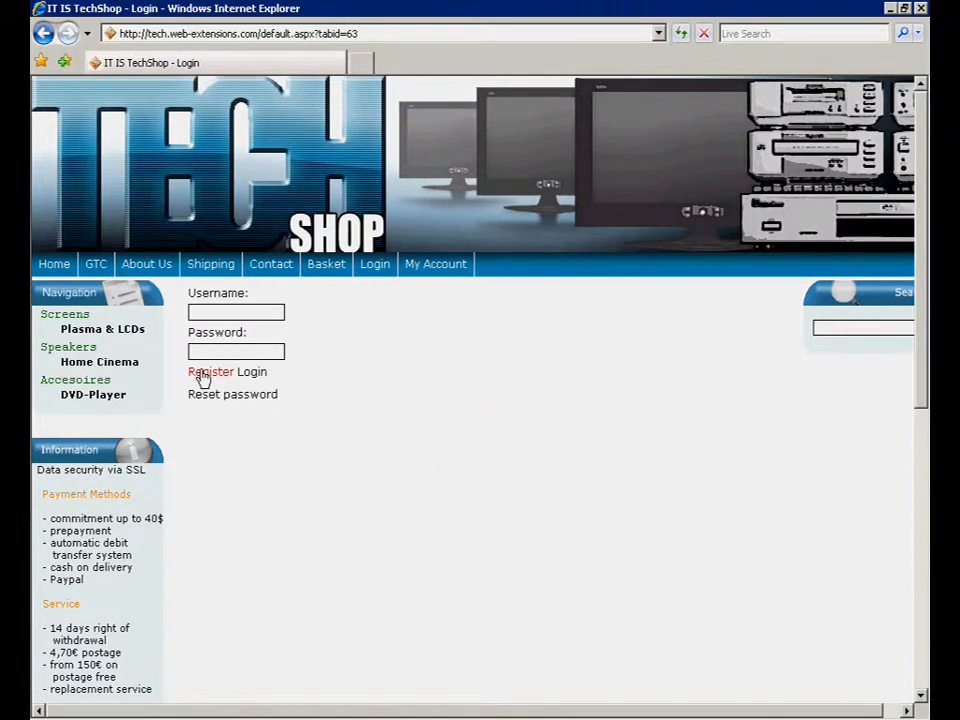
pyautogui.click(210, 371)
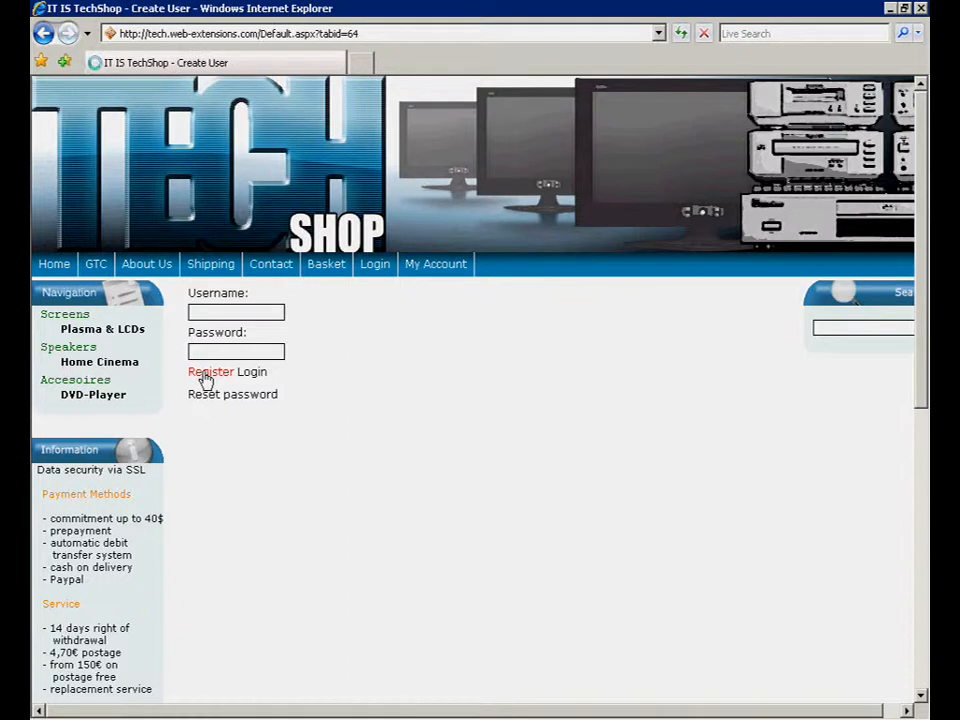
# - Fill in the login, name Nancy and contact e-mail, and create the account
pyautogui.click(209, 371)
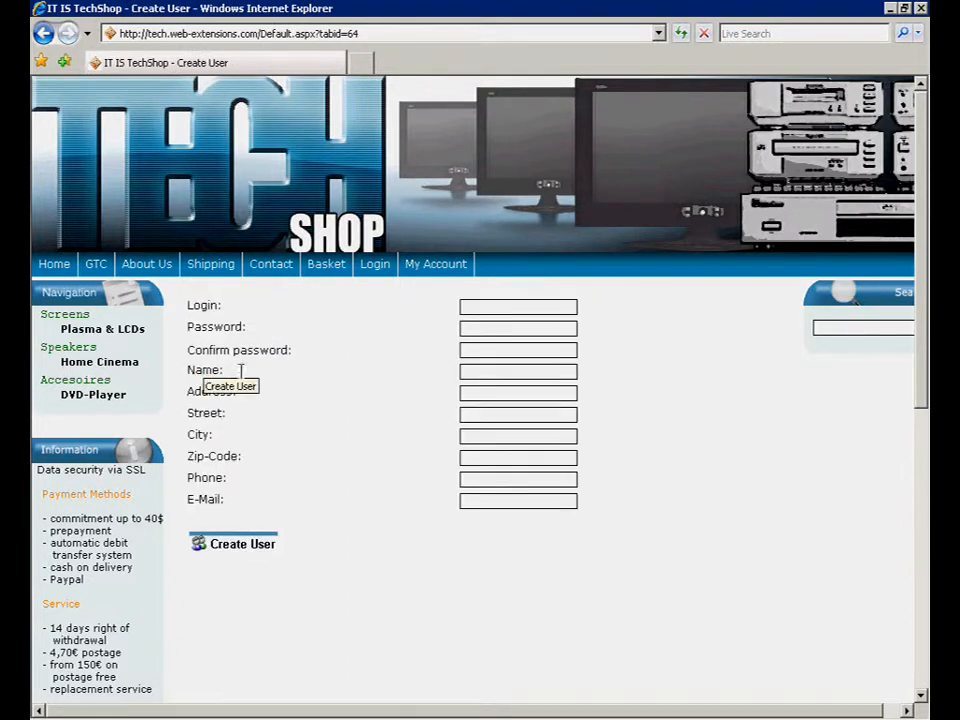
pyautogui.write('nancyt')
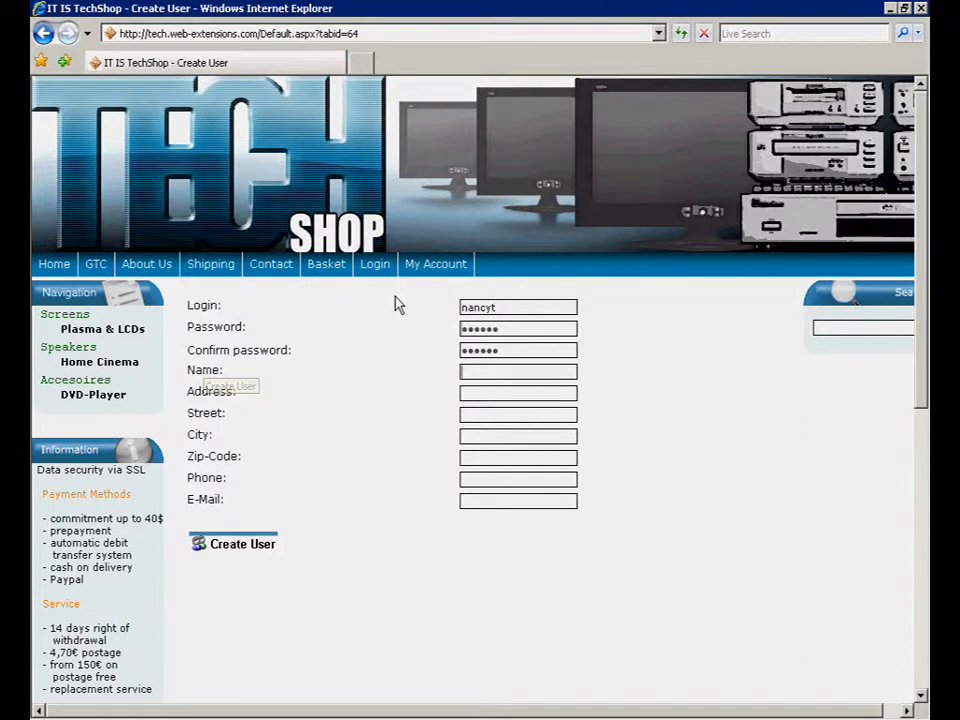
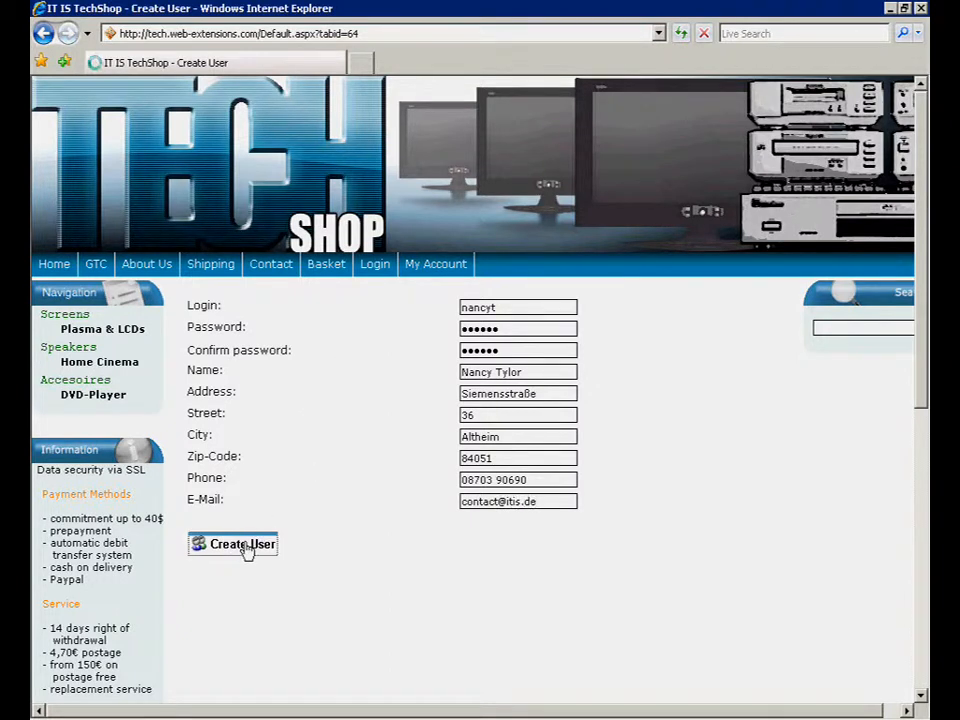
pyautogui.click(232, 544)
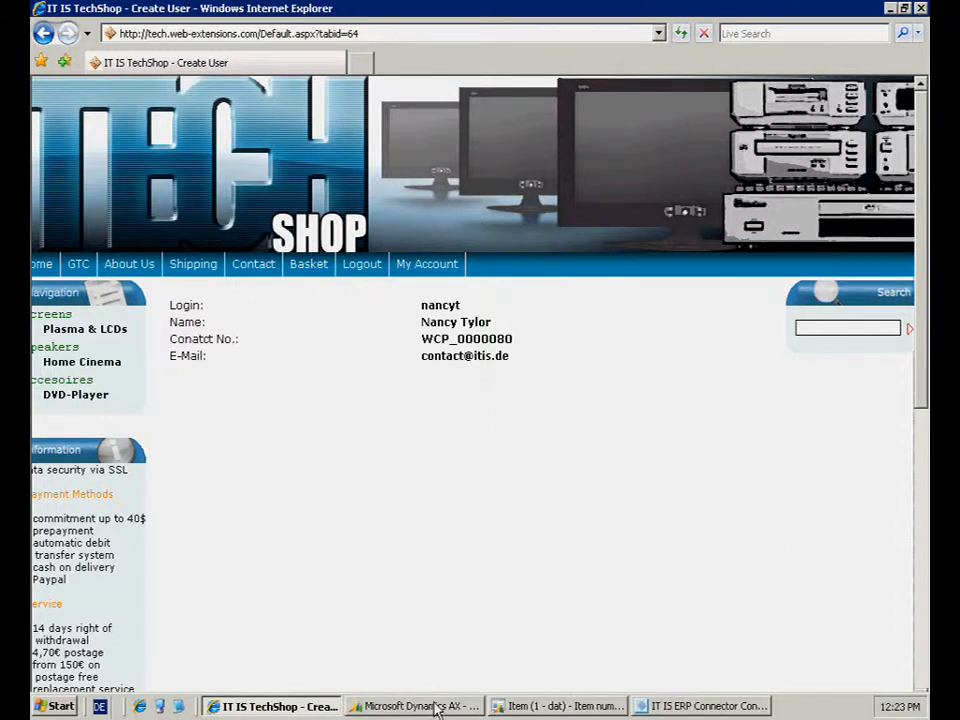
pyautogui.click(410, 706)
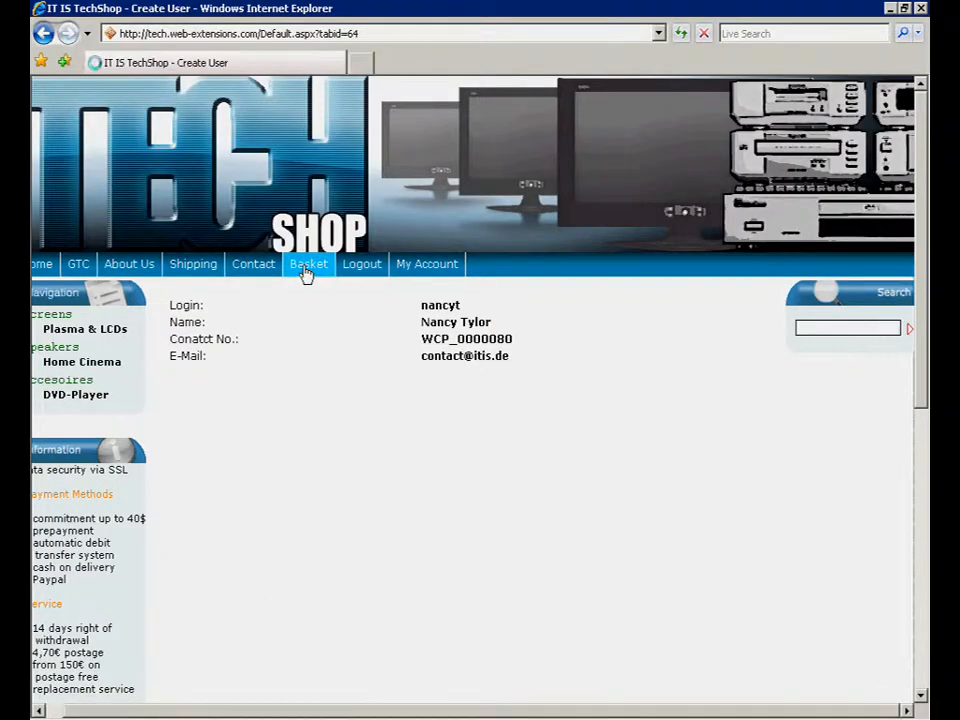
# - Move the basket to the Shipping step with payment method and delivery address
pyautogui.click(308, 264)
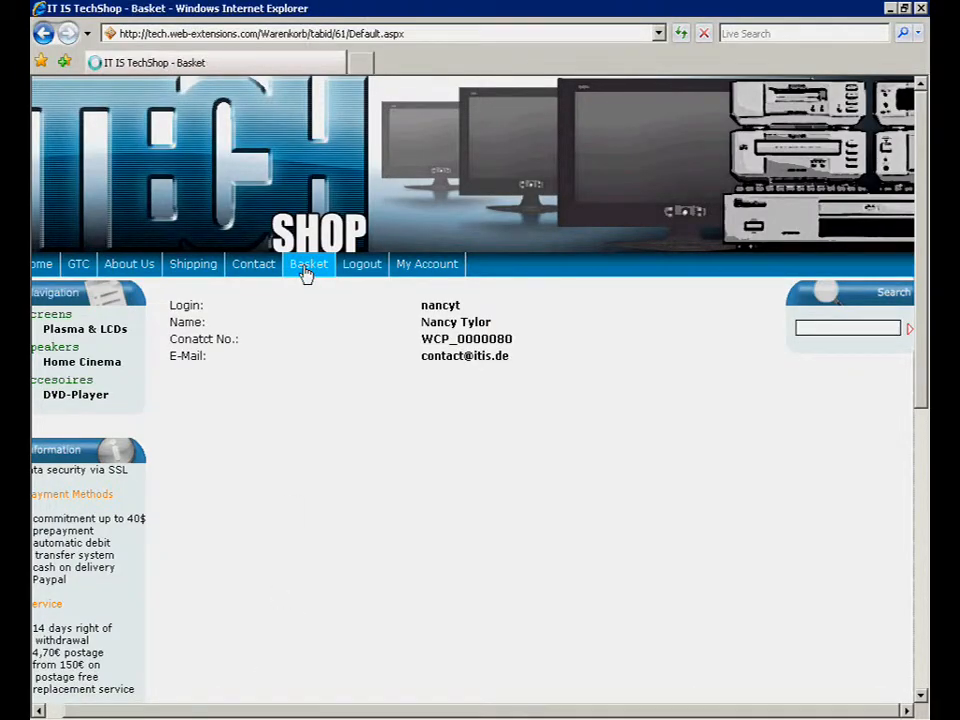
pyautogui.click(308, 264)
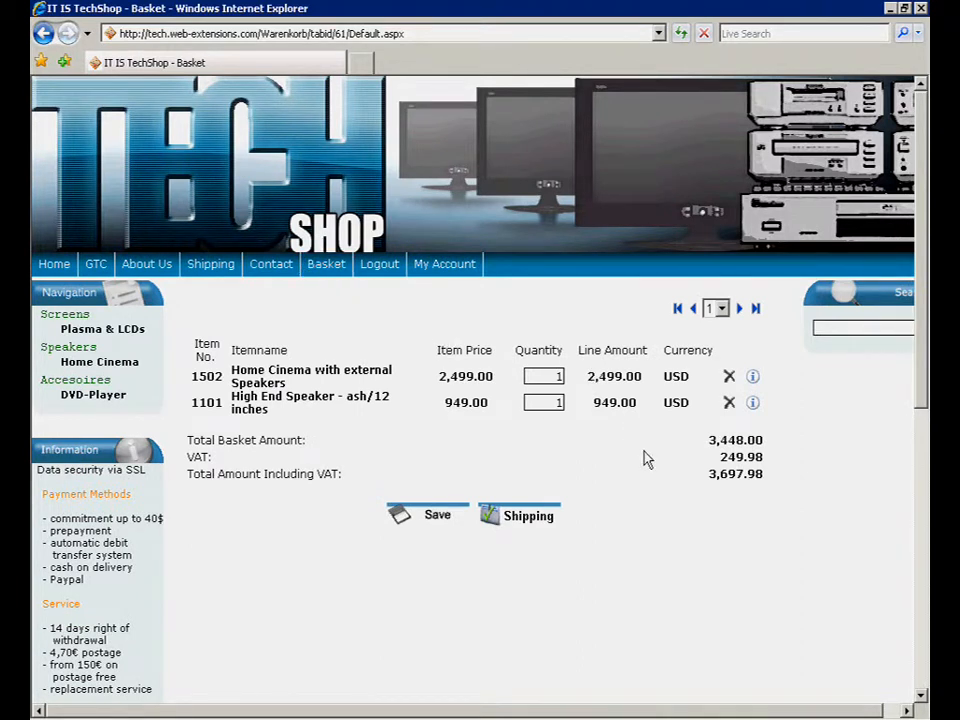
pyautogui.moveTo(697, 497)
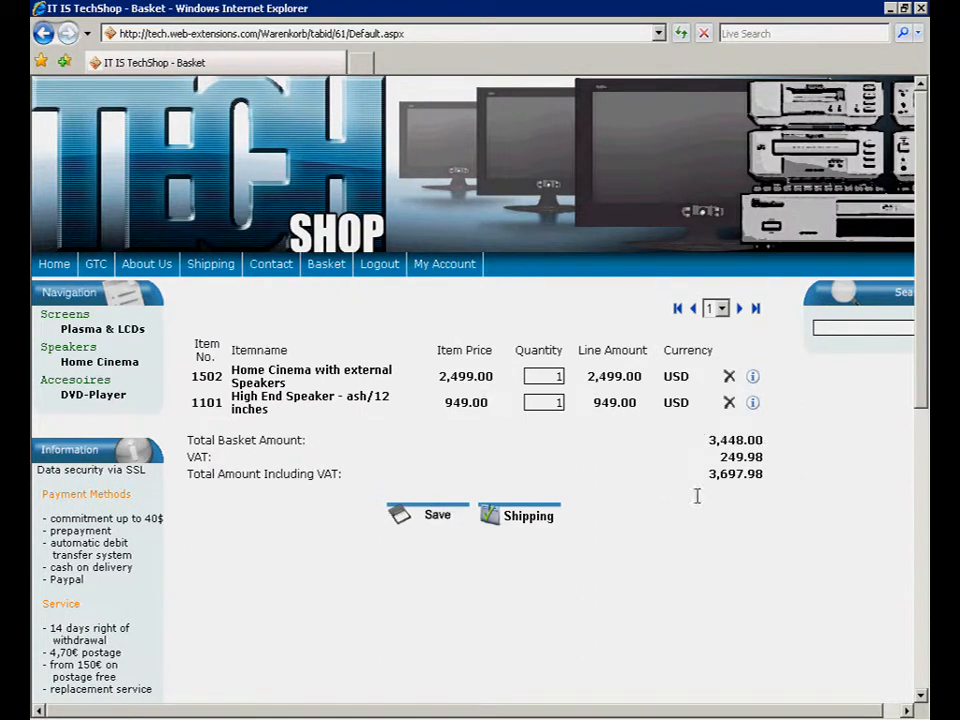
pyautogui.moveTo(522, 516)
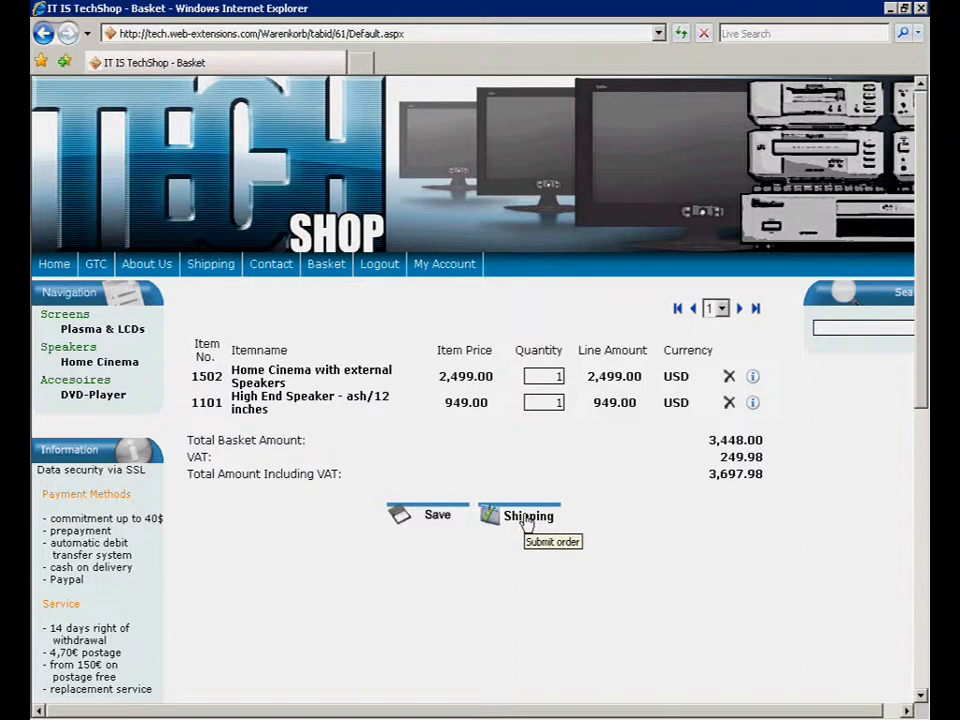
pyautogui.click(518, 515)
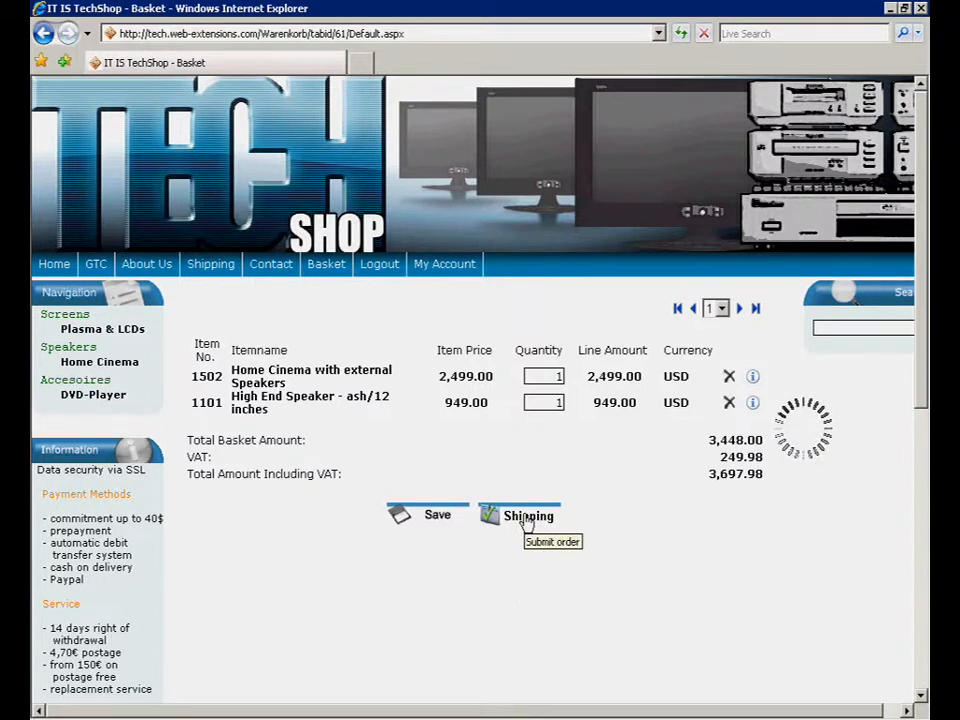
pyautogui.click(528, 515)
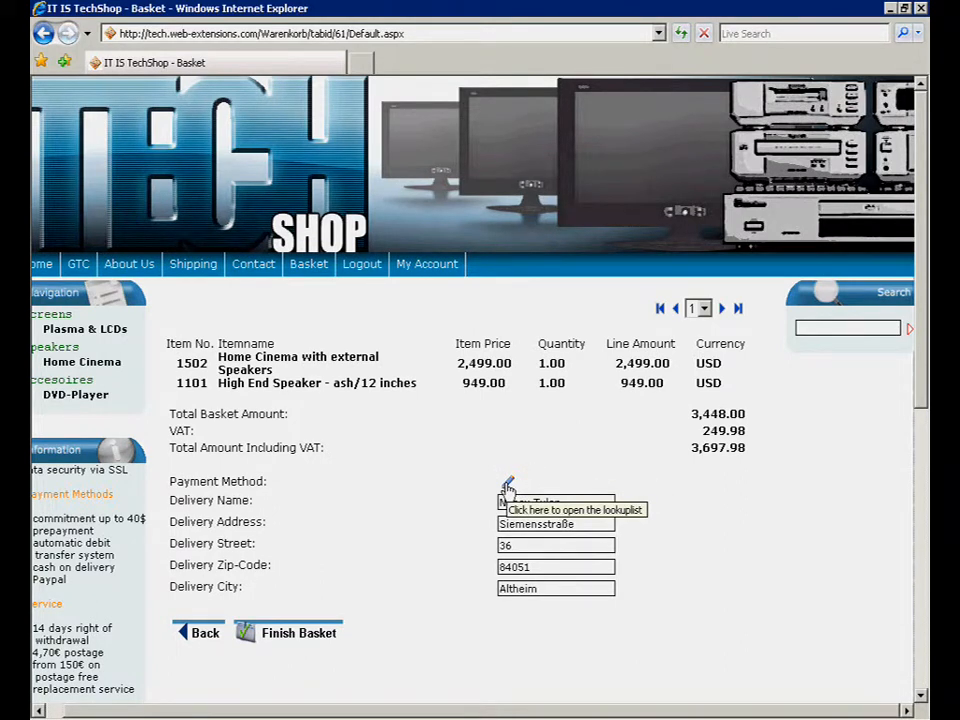
# - Choose CRED (credit card) as payment method and finish the basket
pyautogui.click(507, 489)
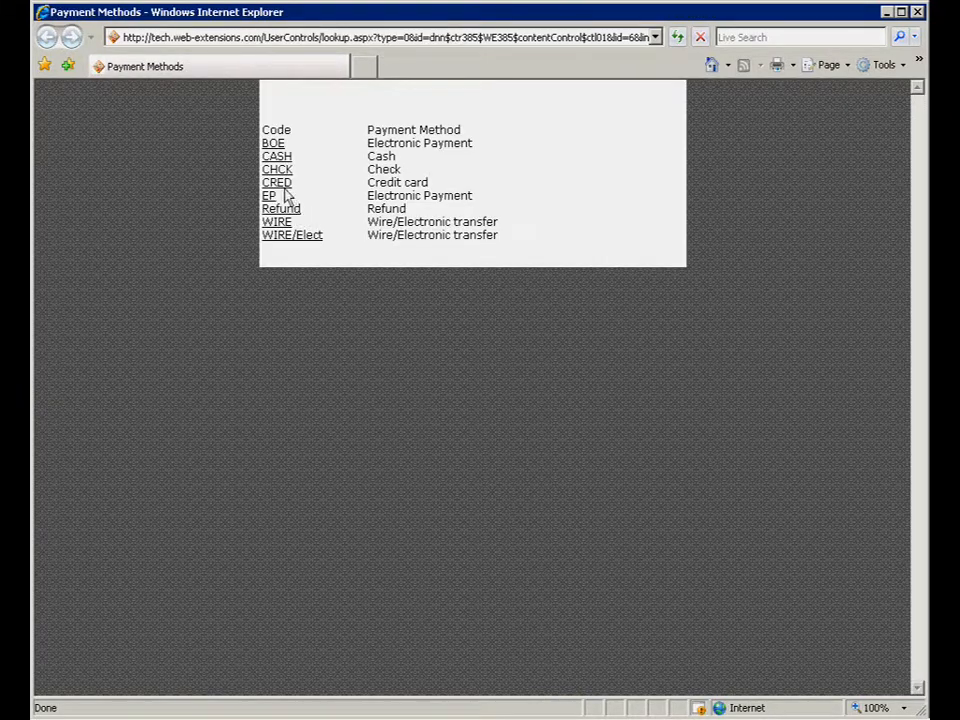
pyautogui.click(276, 182)
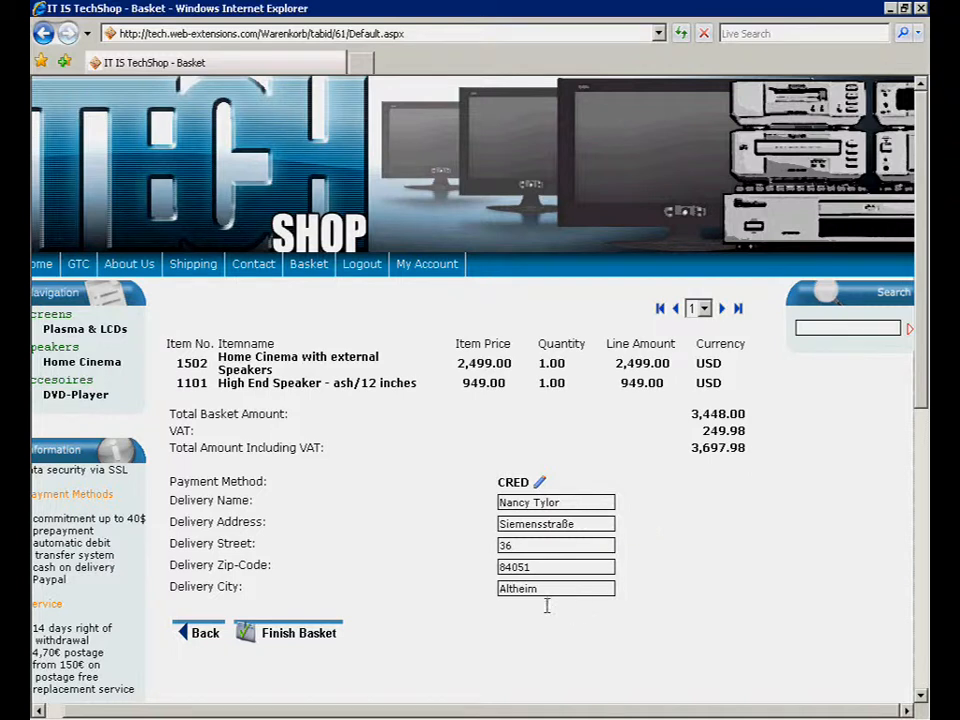
pyautogui.moveTo(299, 632)
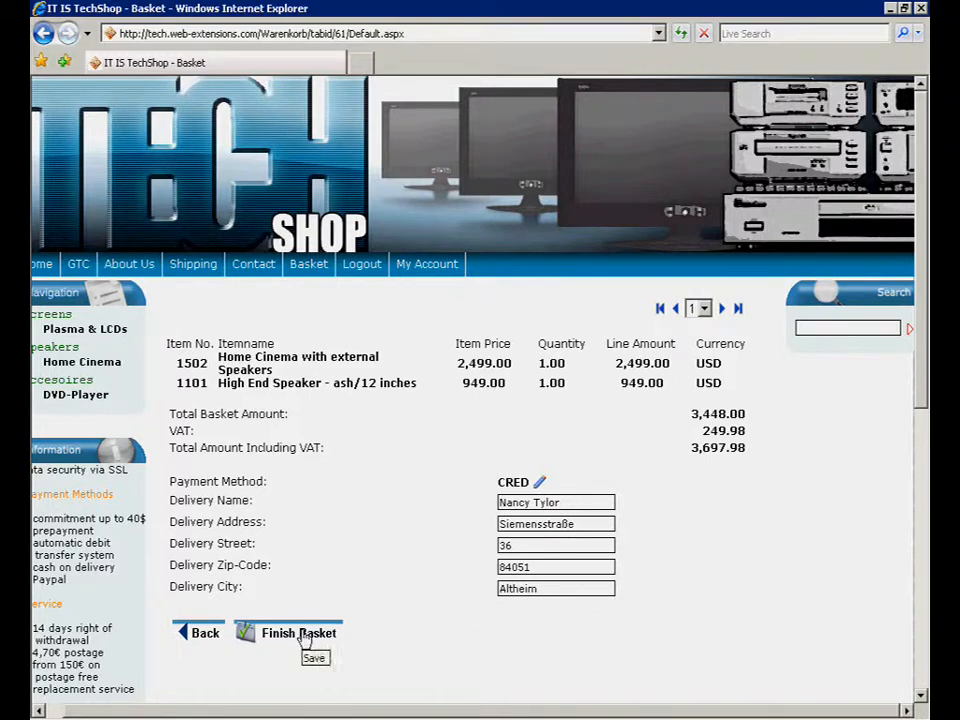
pyautogui.click(298, 633)
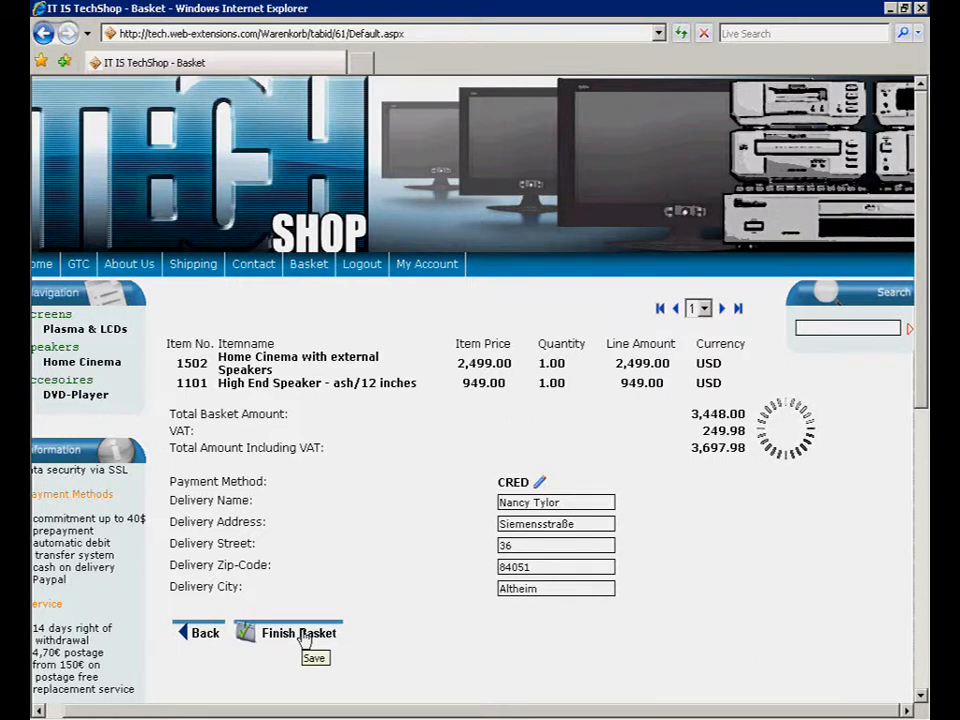
# - Confirm the GTC and finish the basket for quotation WQA_00000250 to proceed to payment
pyautogui.click(298, 633)
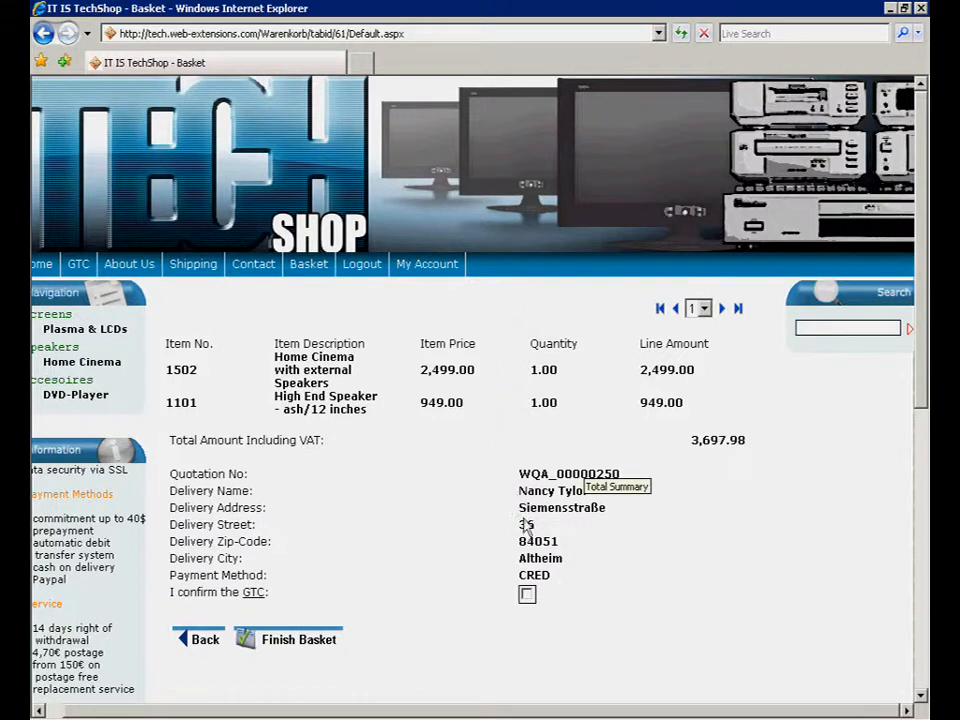
pyautogui.click(527, 594)
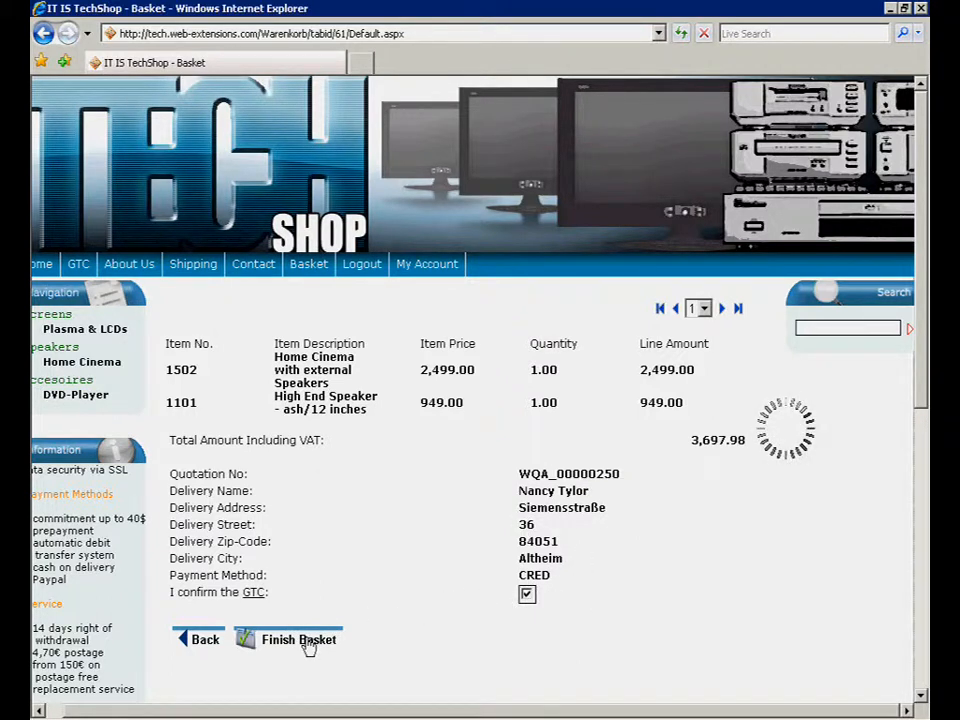
pyautogui.click(298, 639)
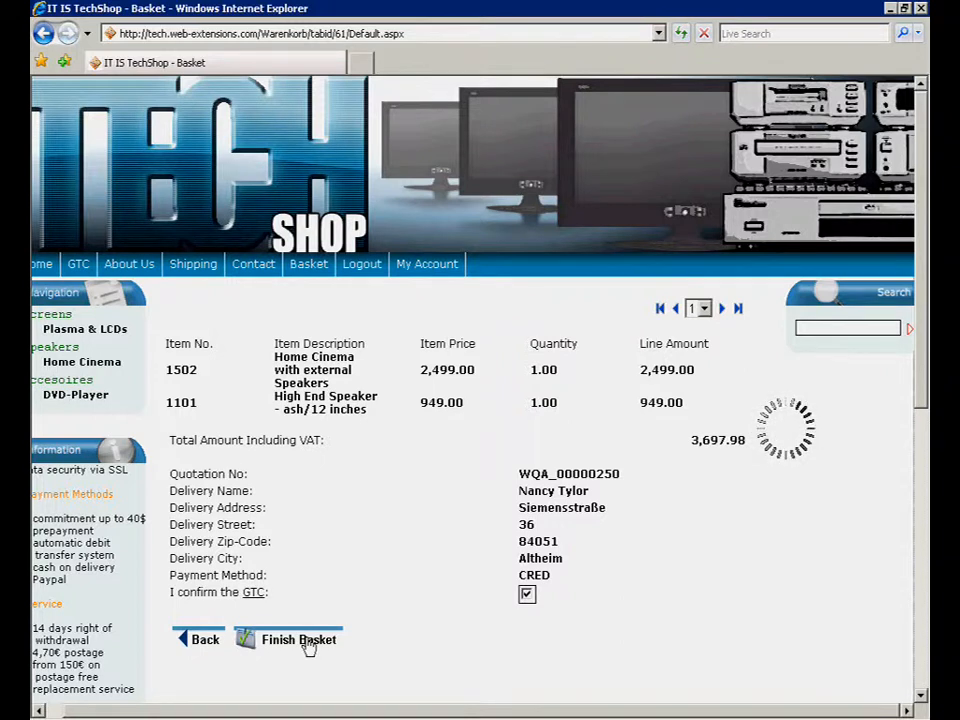
# - Proceed to the credit card payment form and choose Mastercard as the card type
pyautogui.click(298, 640)
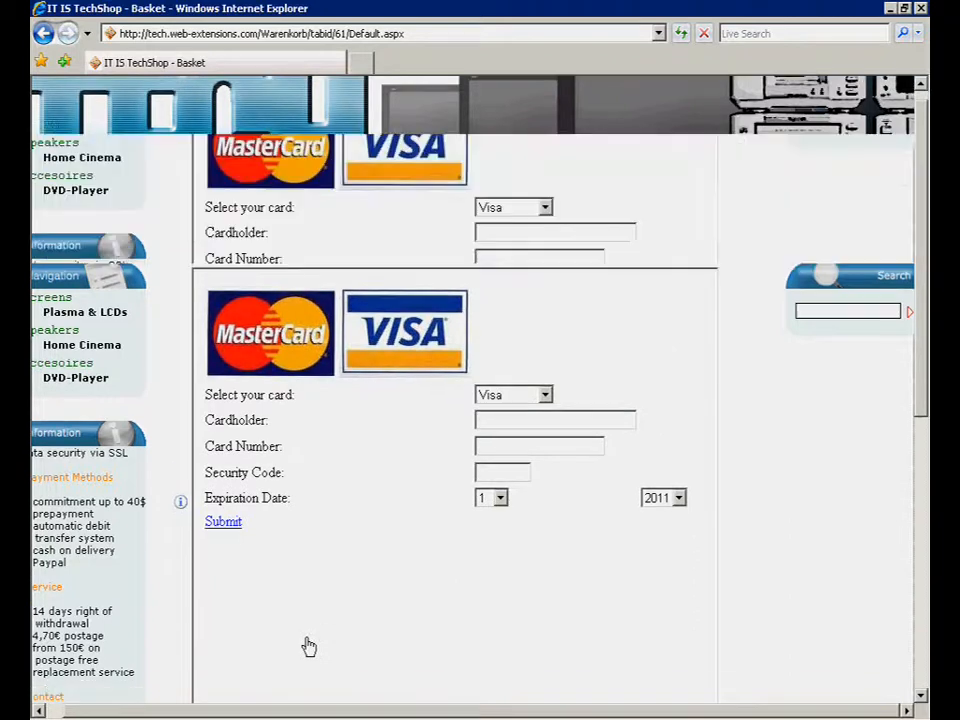
pyautogui.scroll(3)
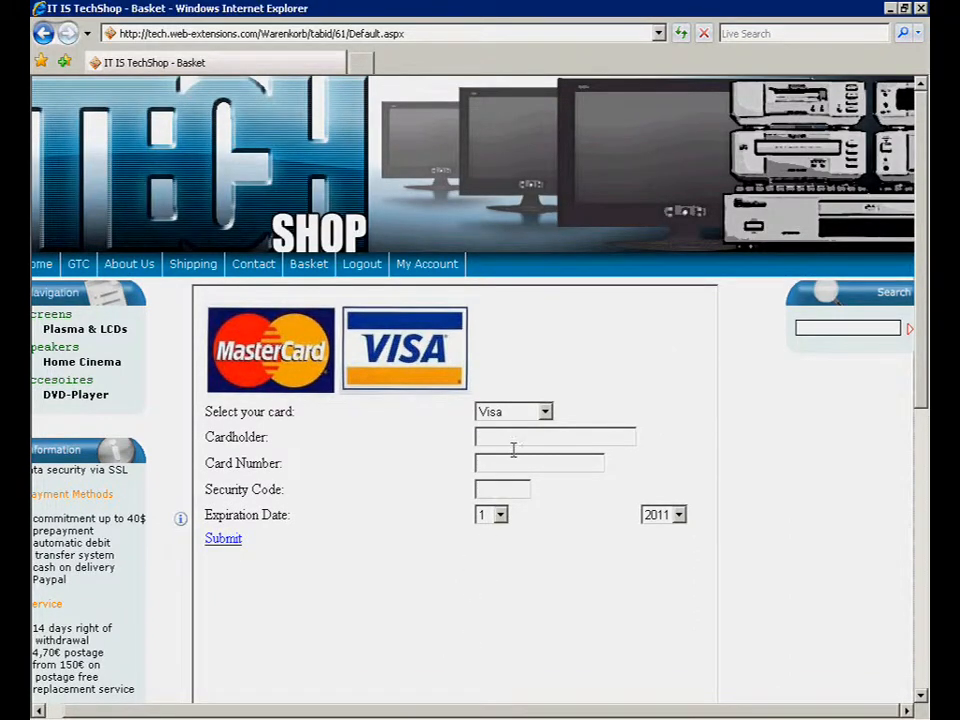
pyautogui.click(513, 411)
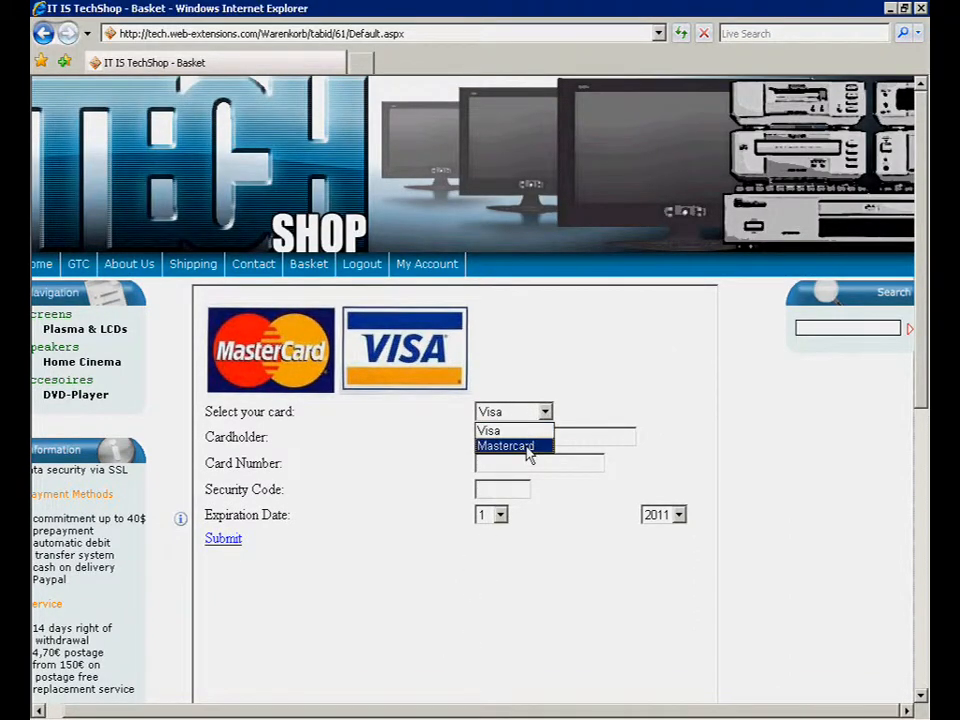
pyautogui.click(505, 446)
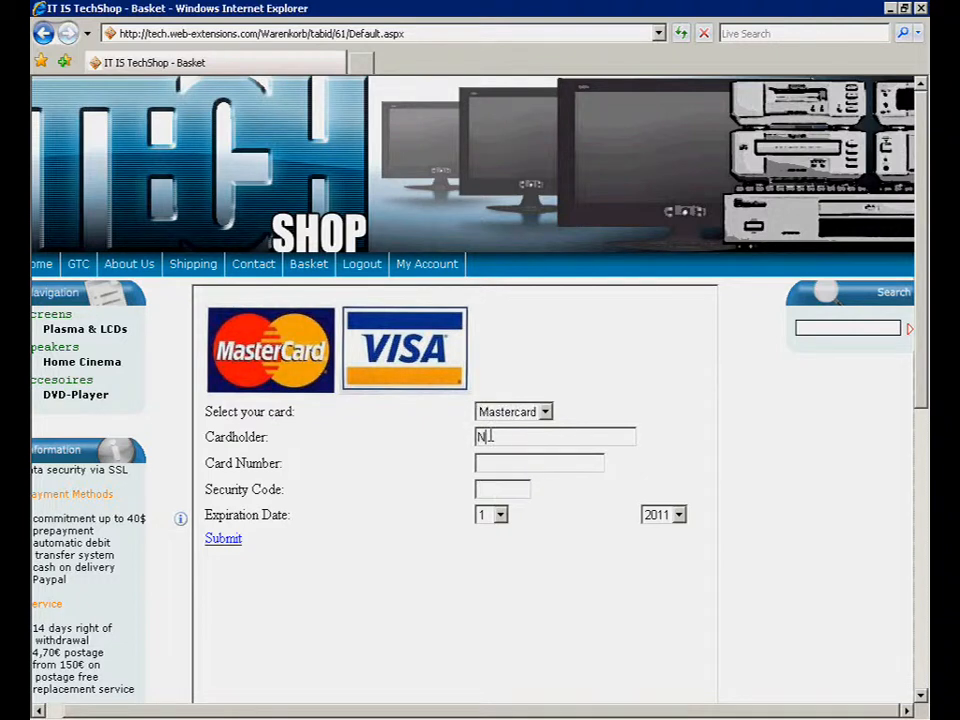
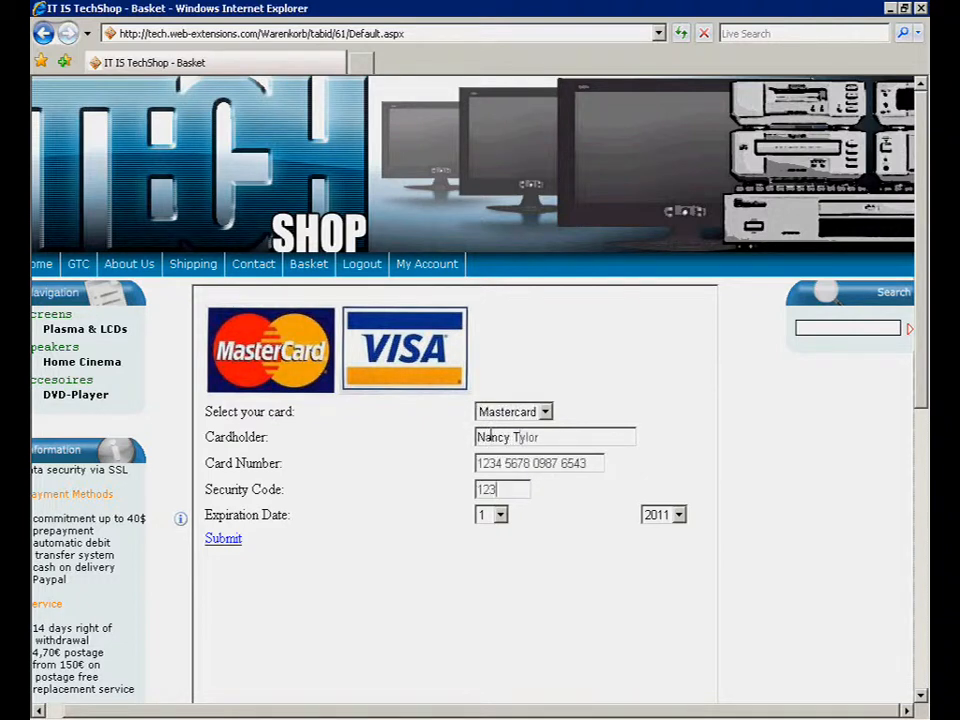
pyautogui.click(490, 514)
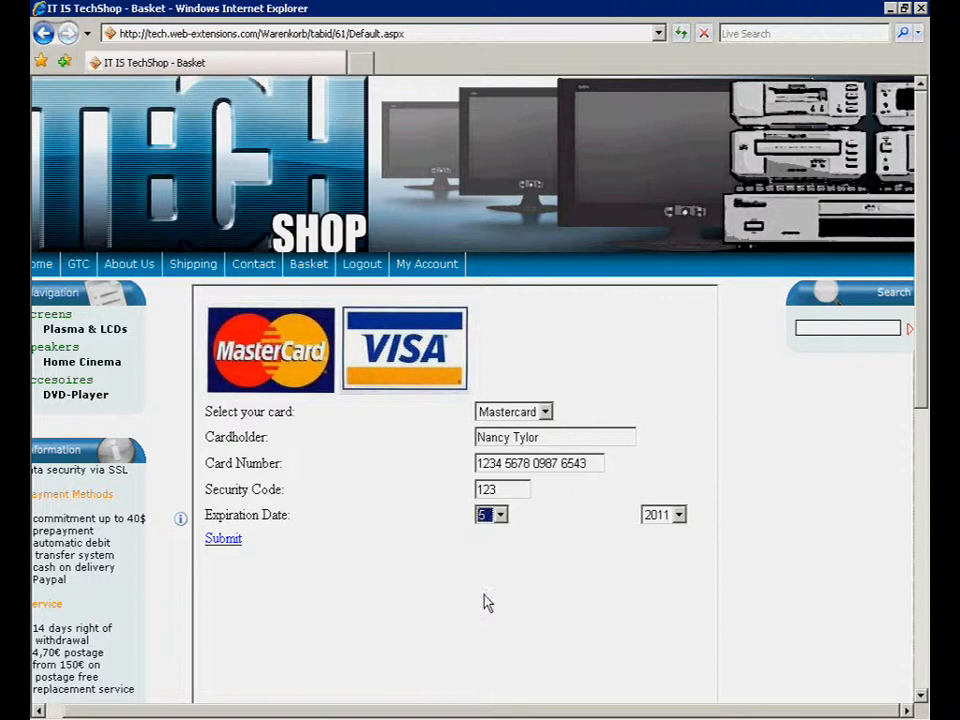
pyautogui.click(663, 514)
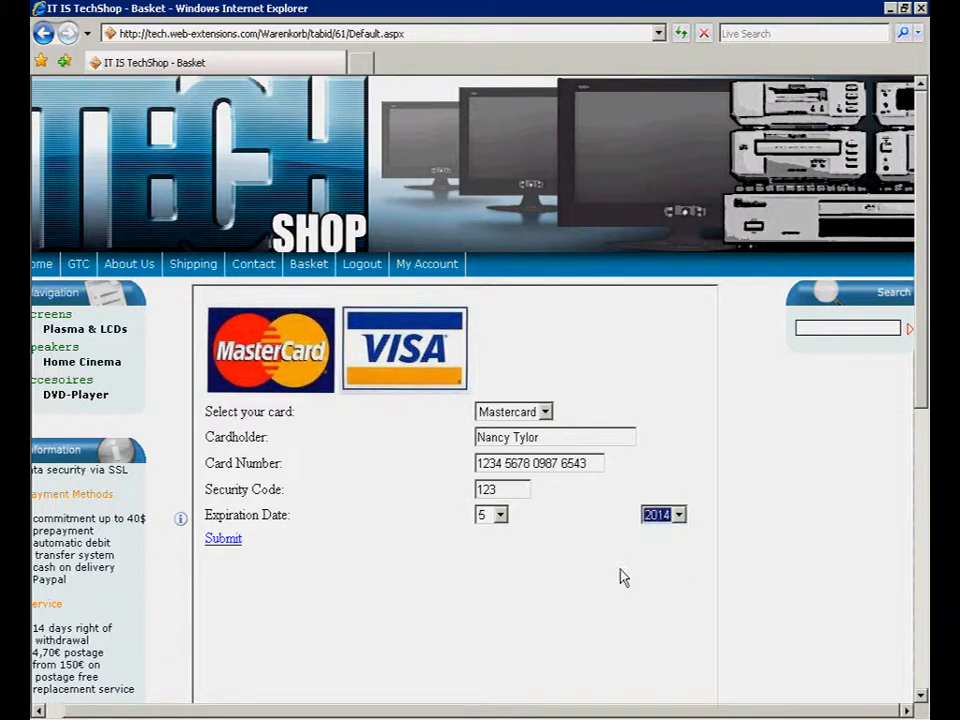
pyautogui.moveTo(223, 538)
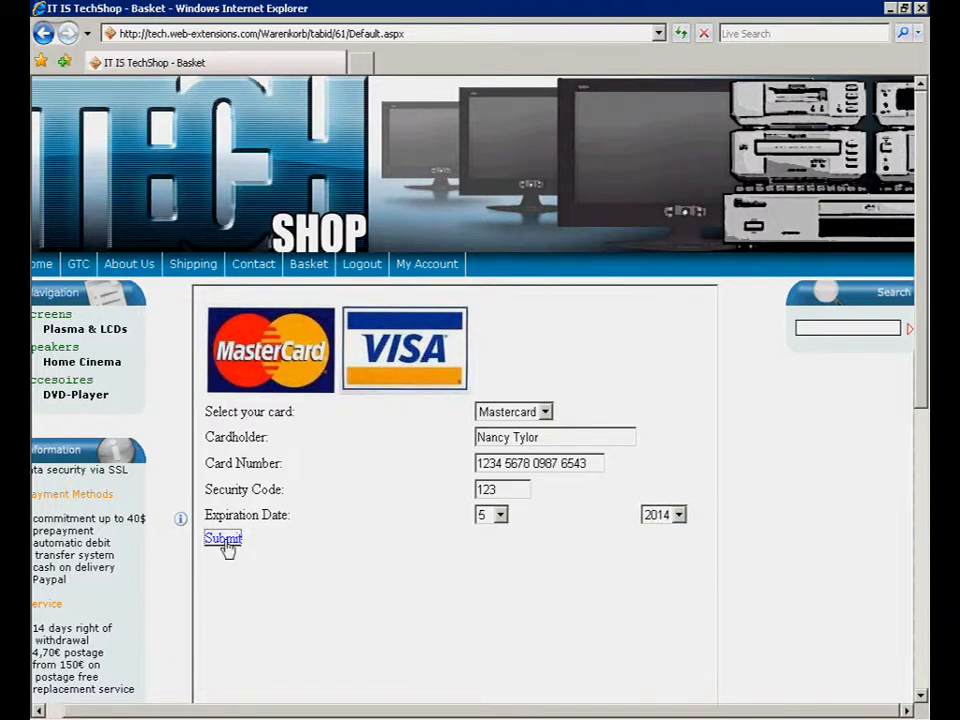
pyautogui.click(222, 538)
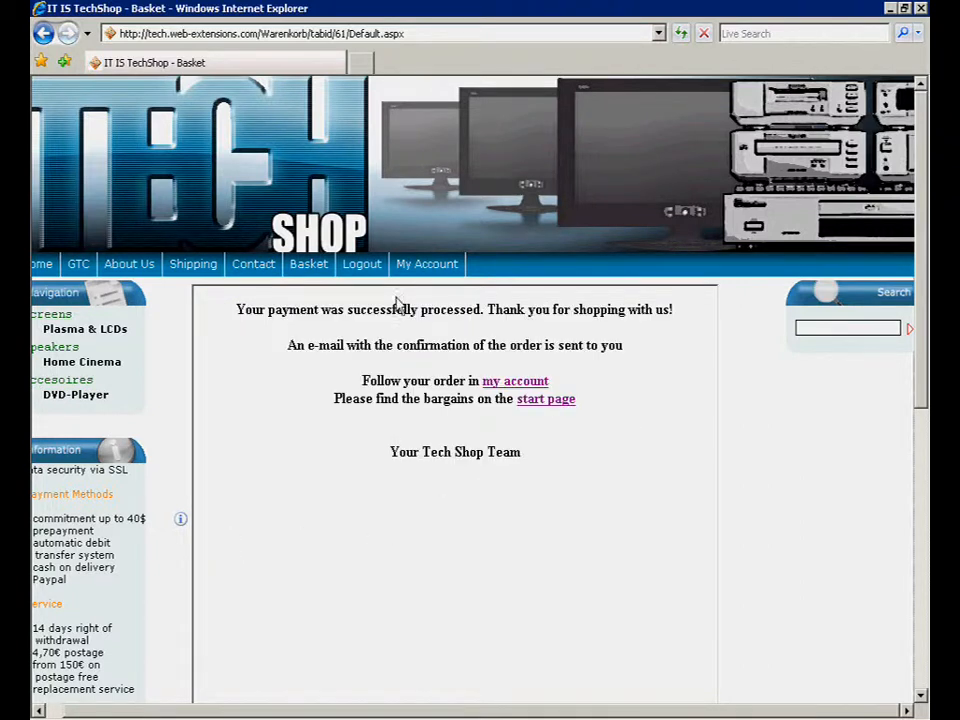
pyautogui.moveTo(562, 470)
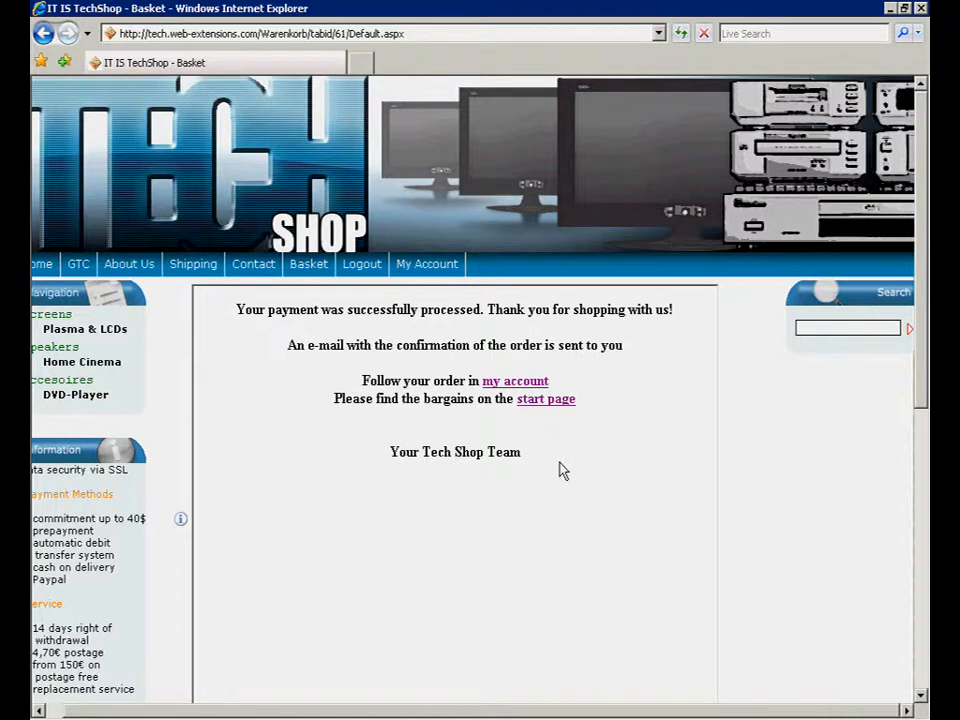
# - Check quotation WQA_00000250 in the Dynamics AX CRM Quotations list, then return to the webshop
pyautogui.click(400, 706)
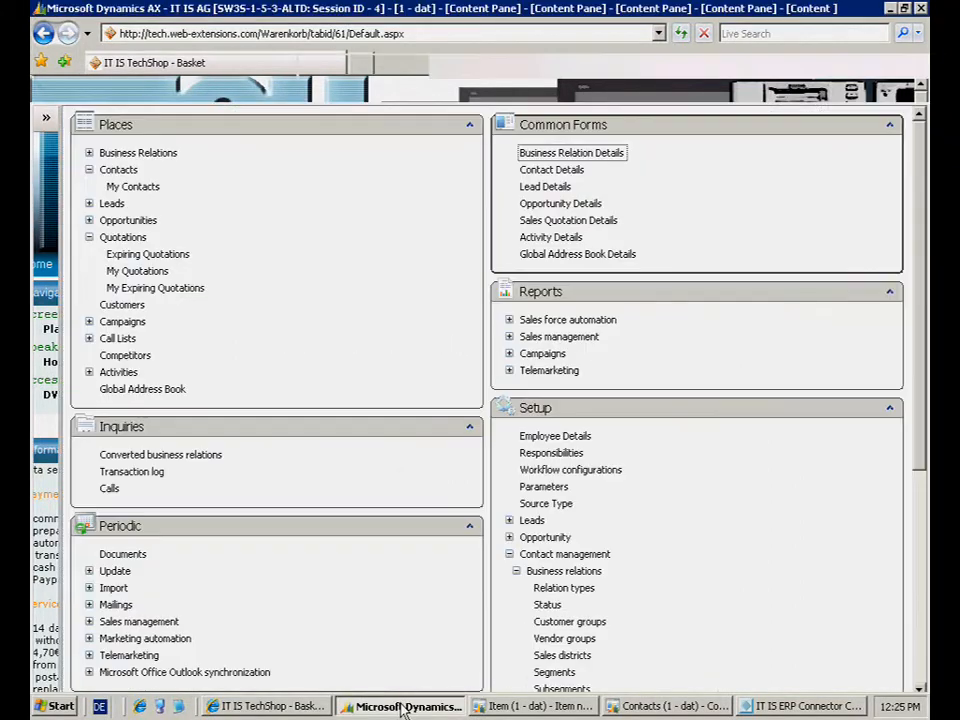
pyautogui.click(400, 706)
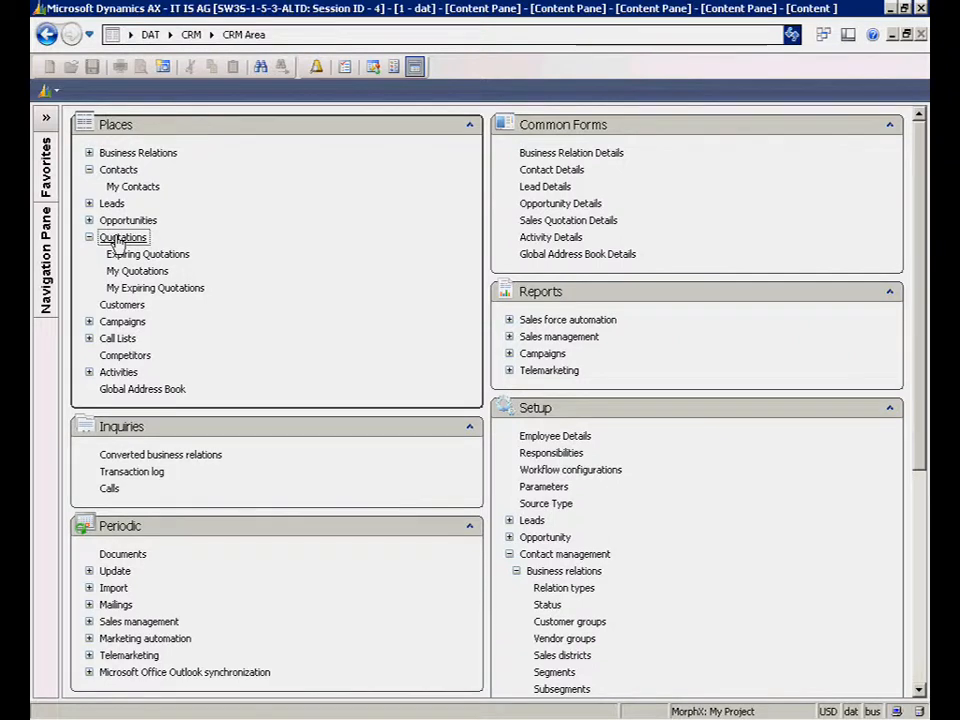
pyautogui.click(123, 237)
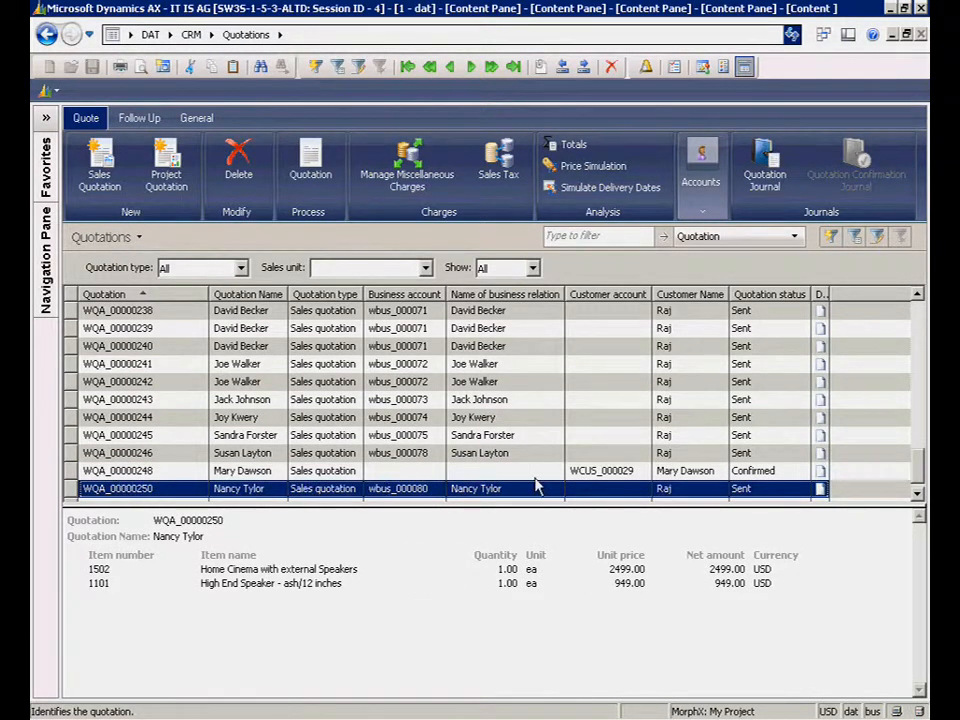
pyautogui.moveTo(847, 573)
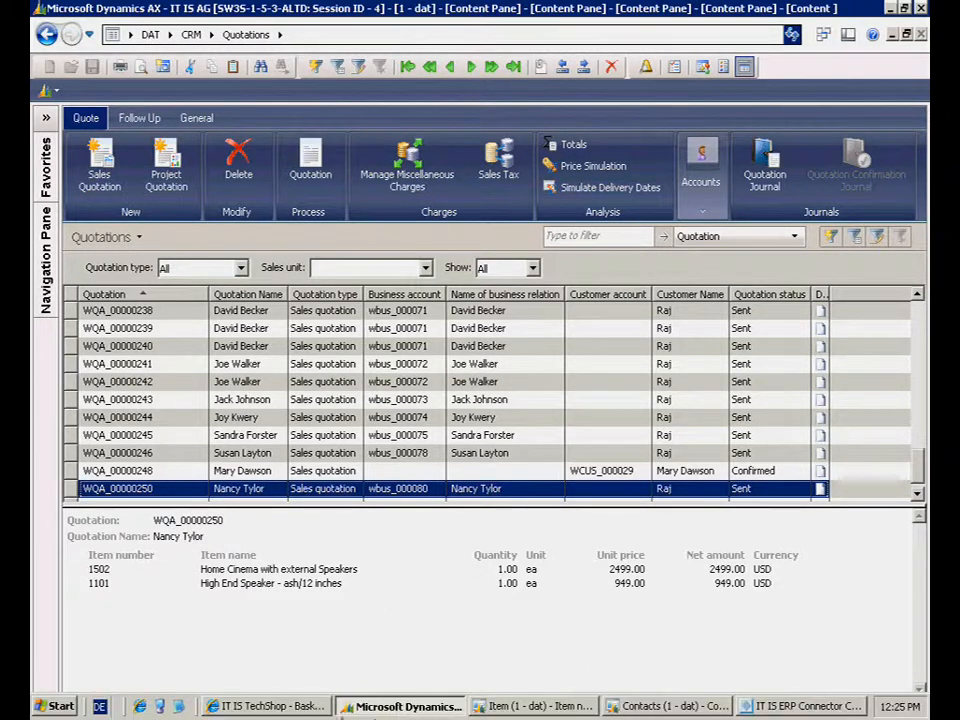
pyautogui.click(265, 706)
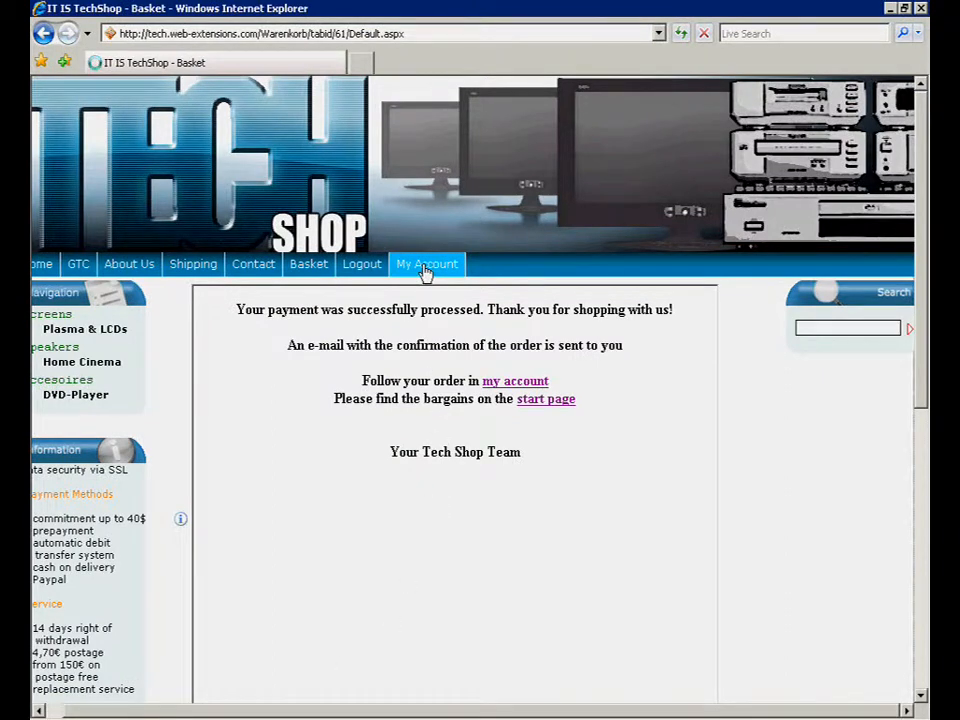
pyautogui.click(427, 264)
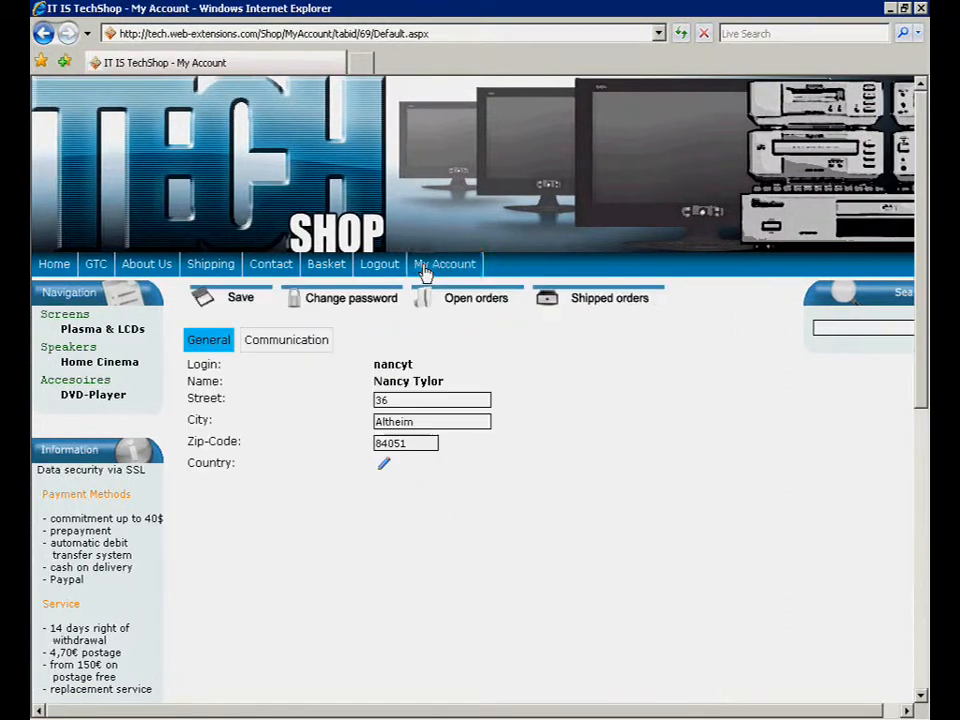
pyautogui.moveTo(470, 312)
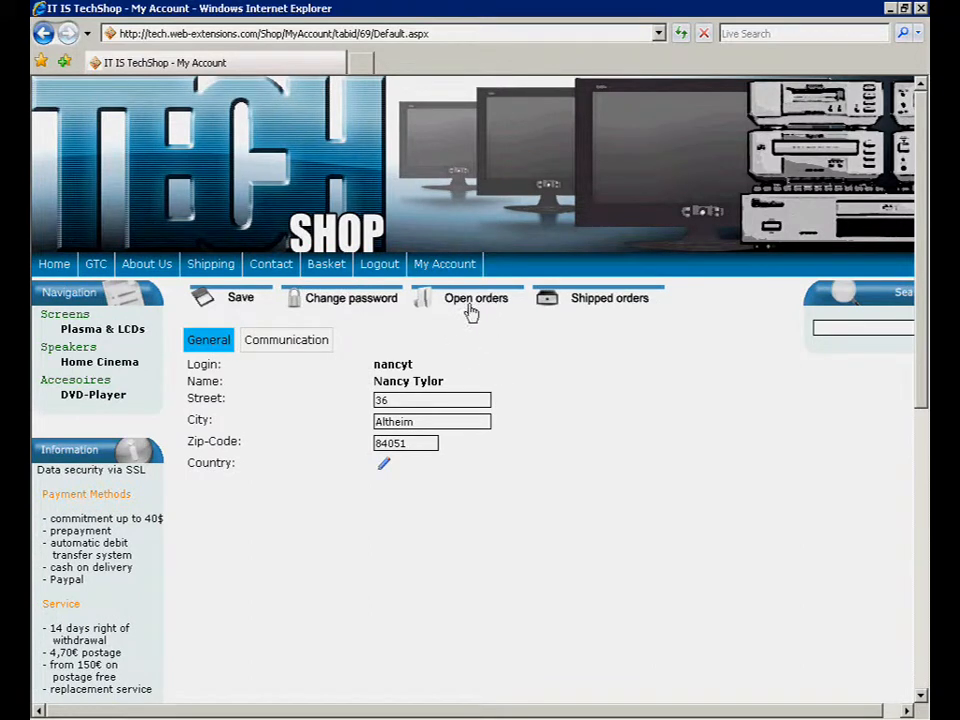
pyautogui.click(476, 298)
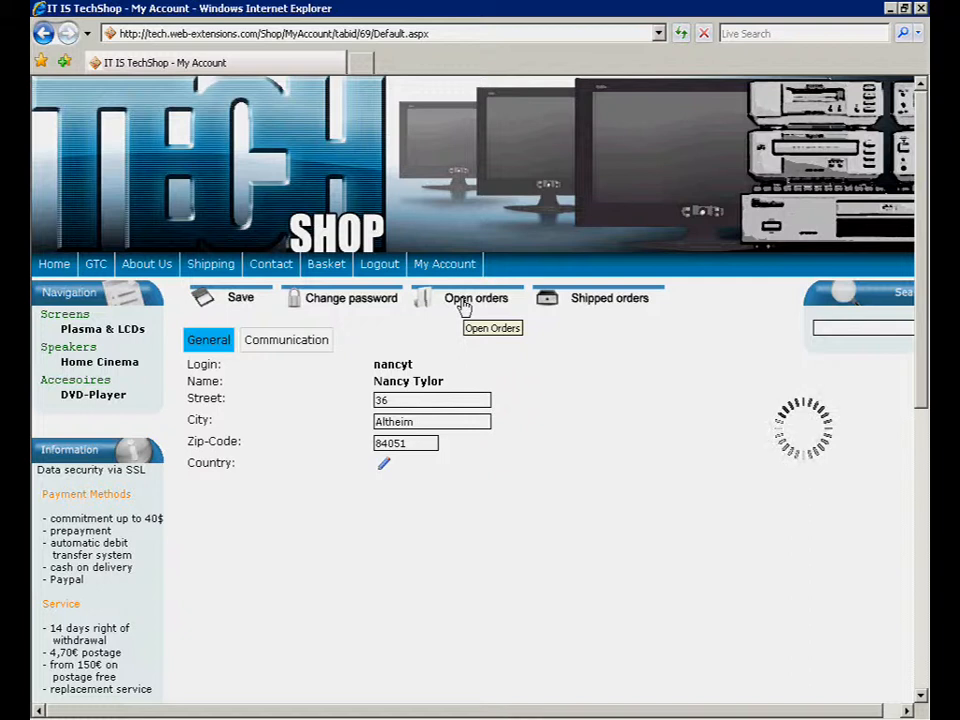
pyautogui.click(476, 297)
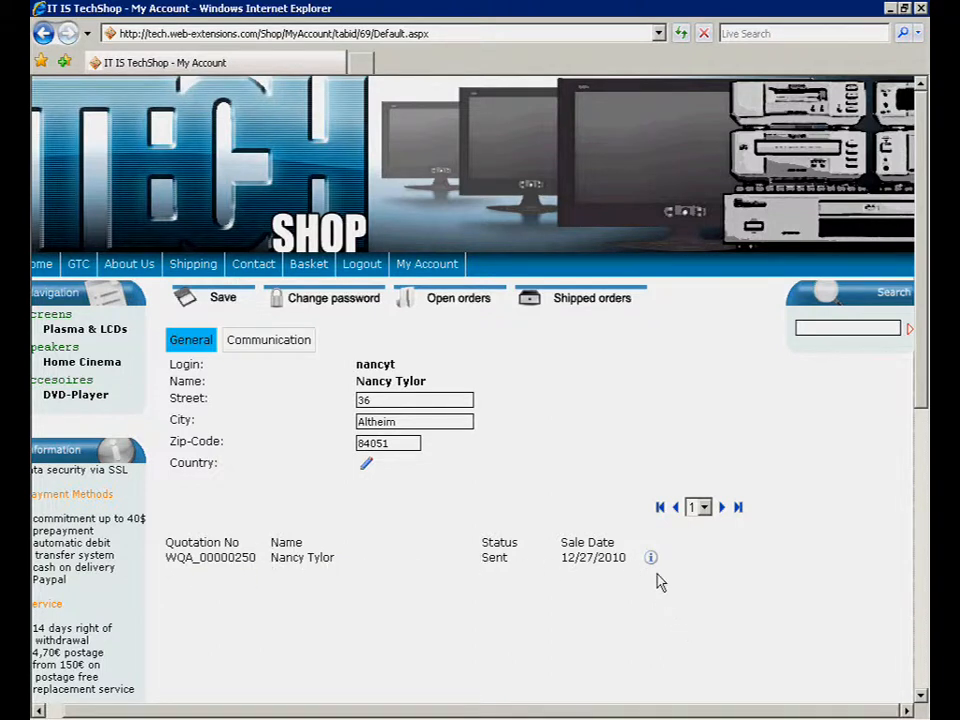
pyautogui.moveTo(651, 557)
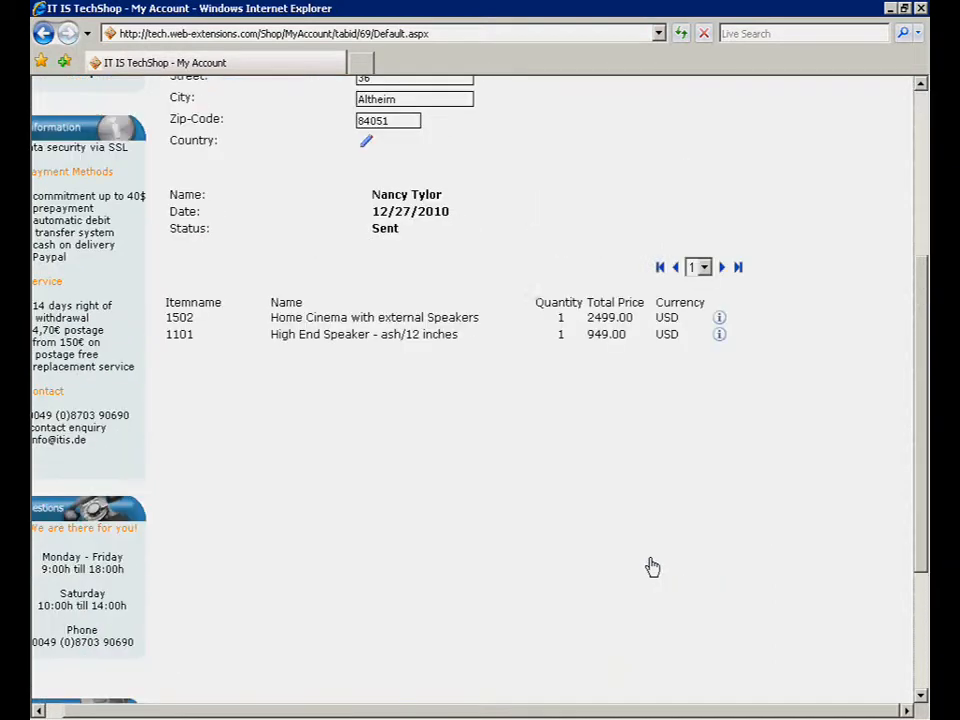
pyautogui.scroll(3)
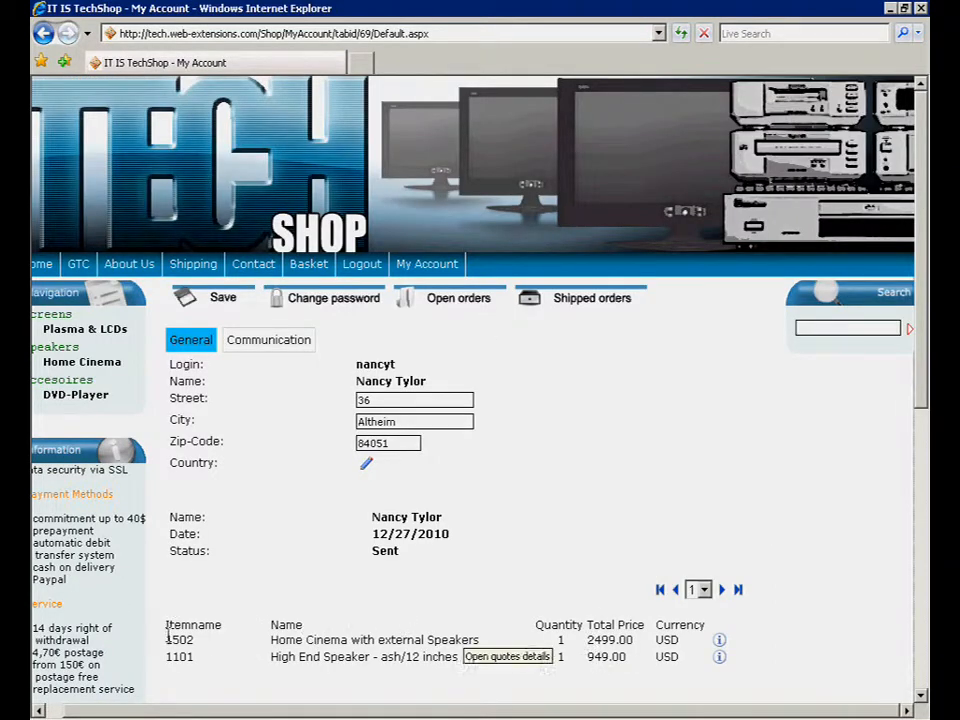
pyautogui.moveTo(295, 590)
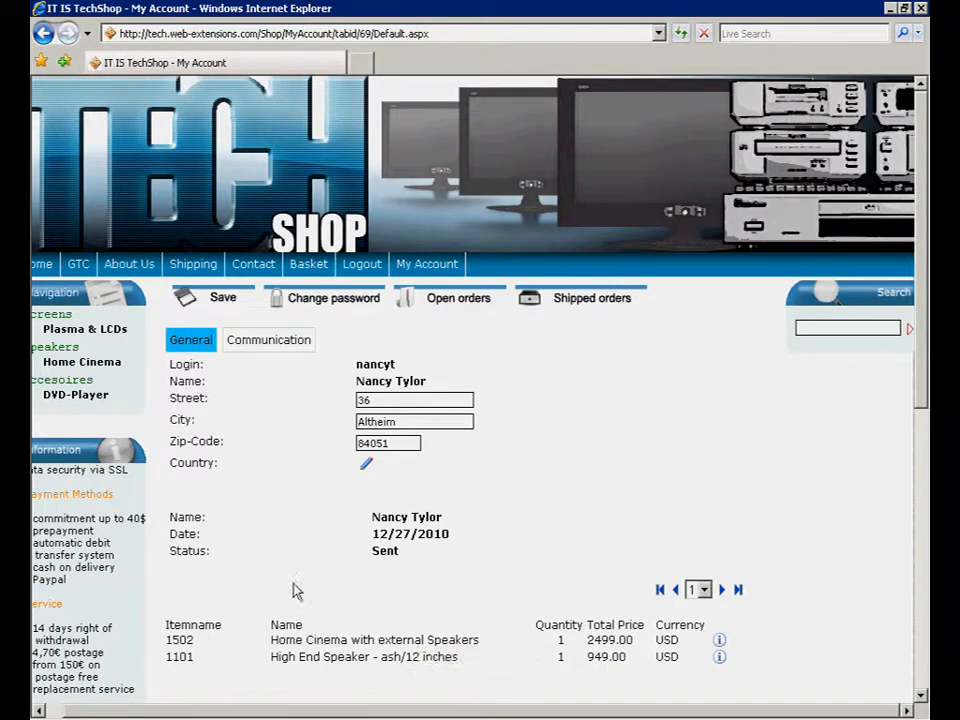
pyautogui.moveTo(362, 264)
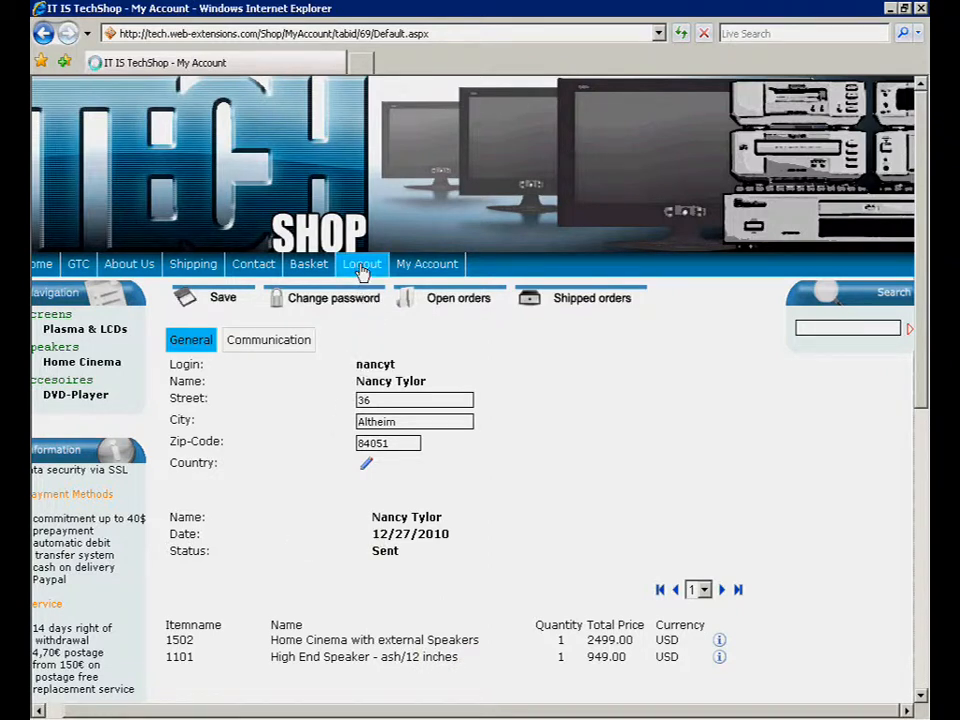
pyautogui.click(361, 264)
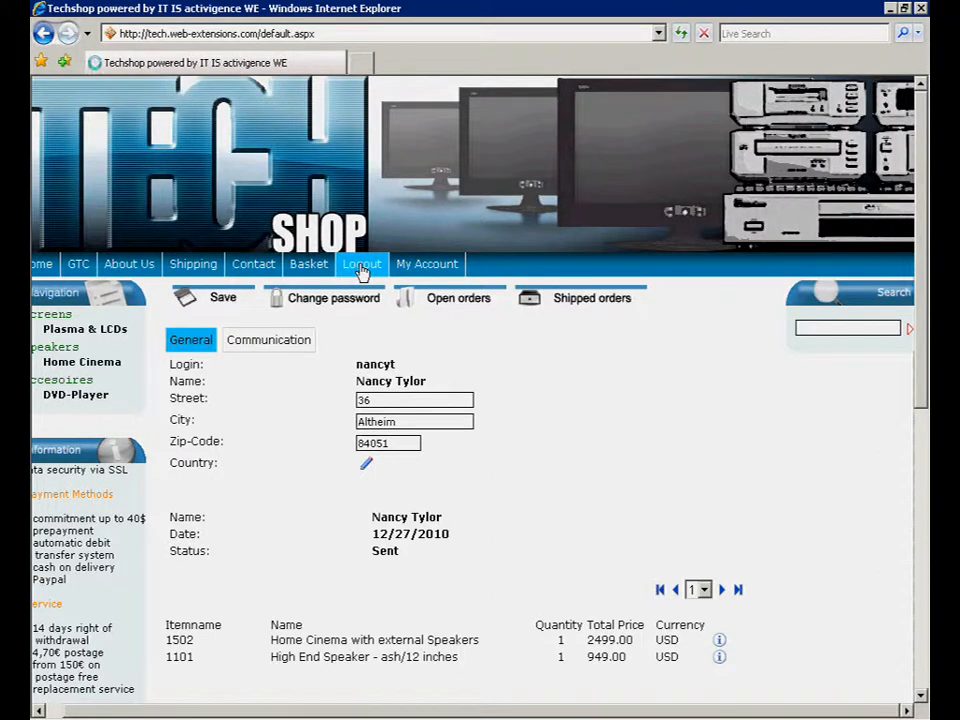
pyautogui.click(361, 264)
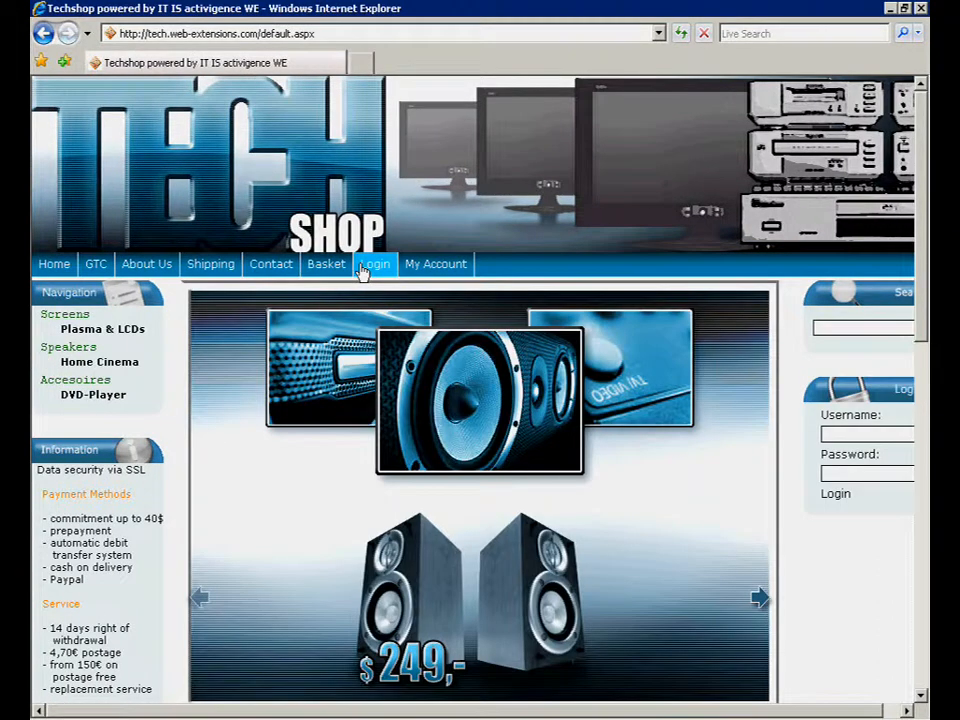